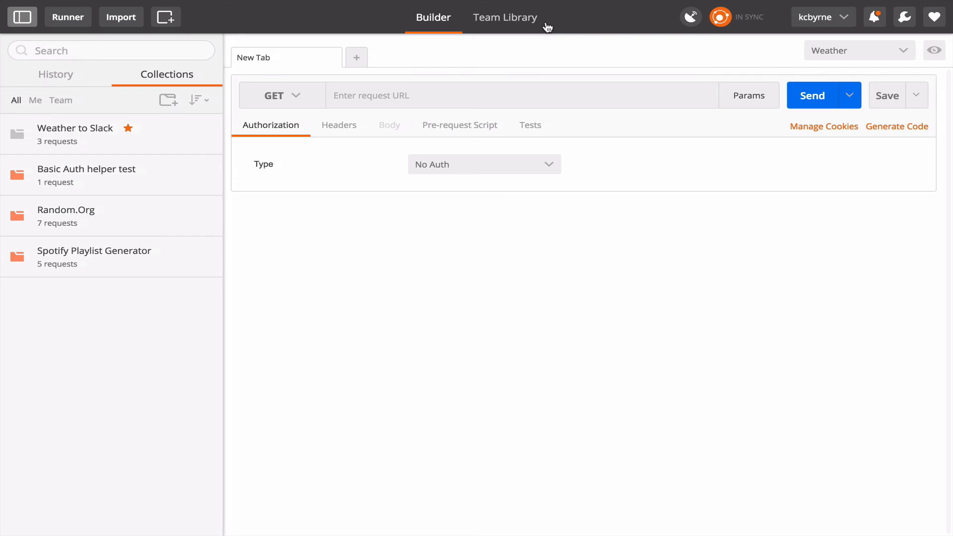
pyautogui.moveTo(128, 150)
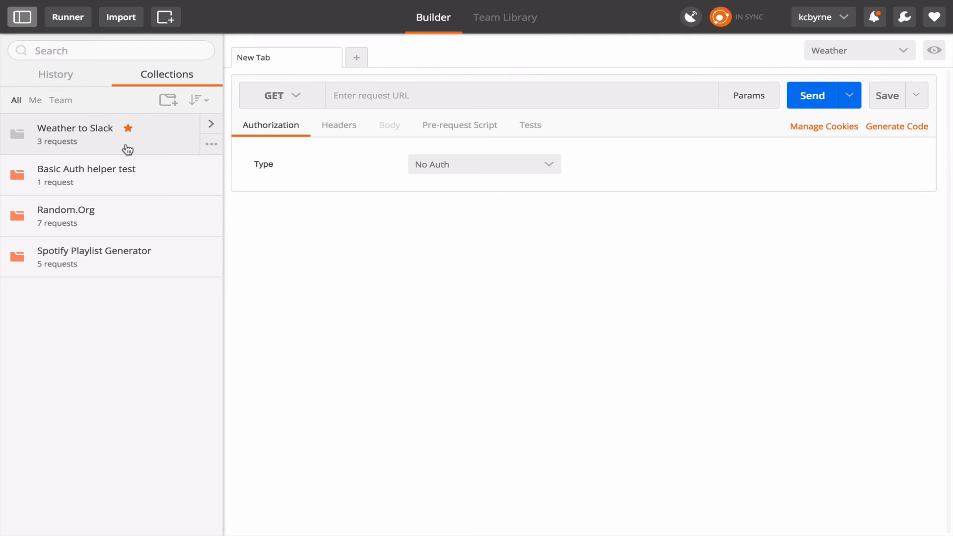
pyautogui.moveTo(95, 135)
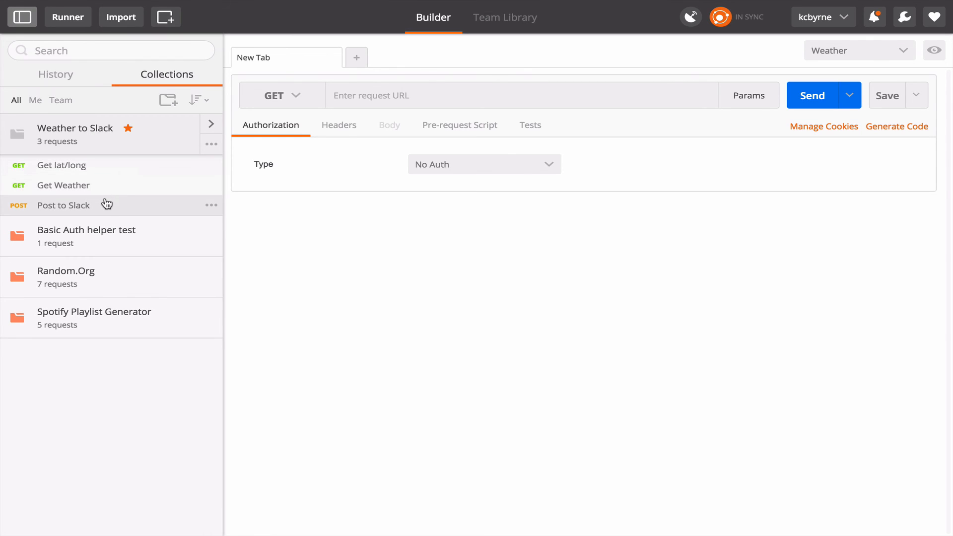
pyautogui.moveTo(108, 177)
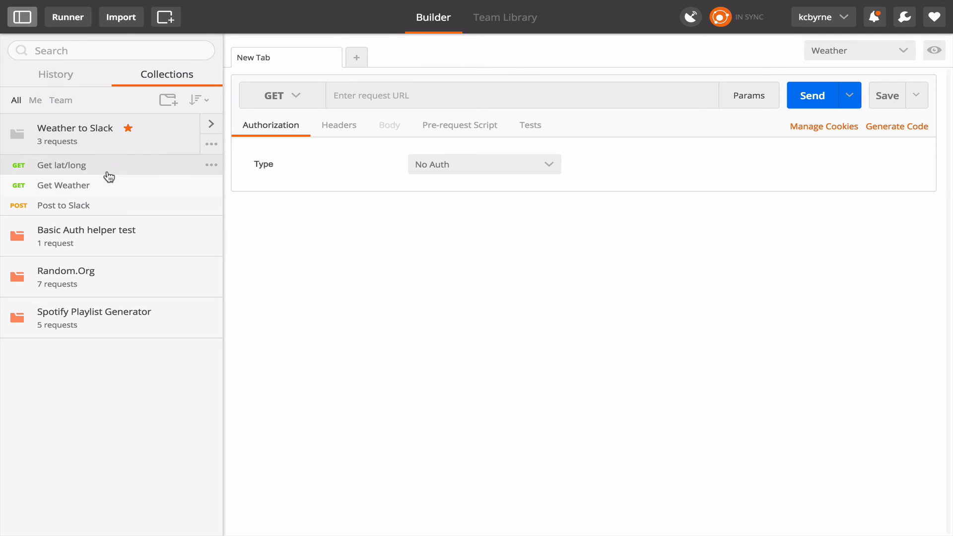
pyautogui.moveTo(211, 145)
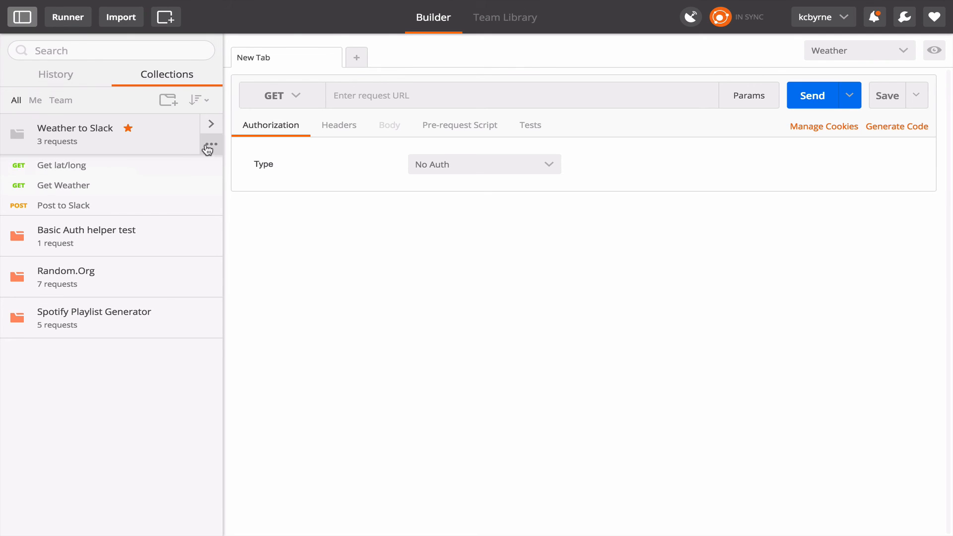
# Generate a public collection link for Weather to Slack via Share and copy its URL.
pyautogui.click(210, 144)
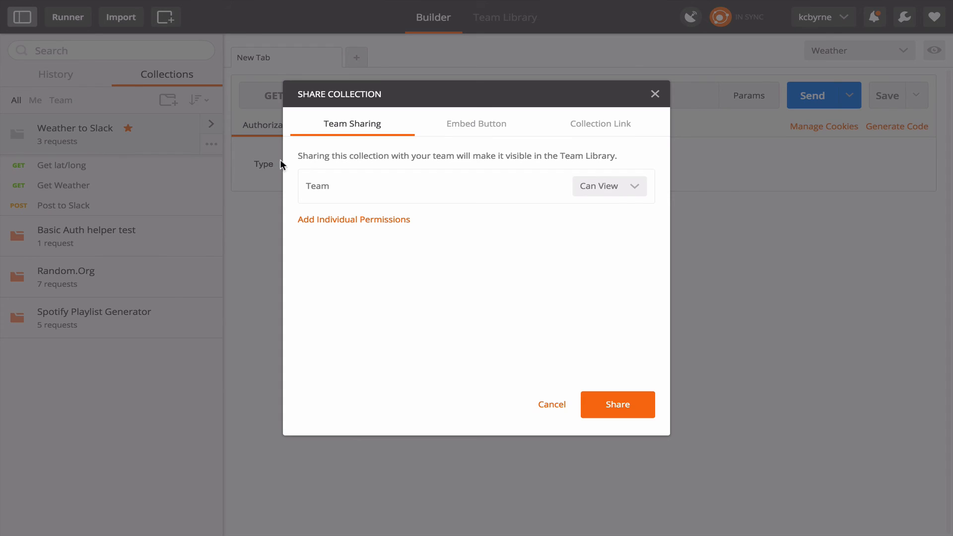
pyautogui.click(600, 123)
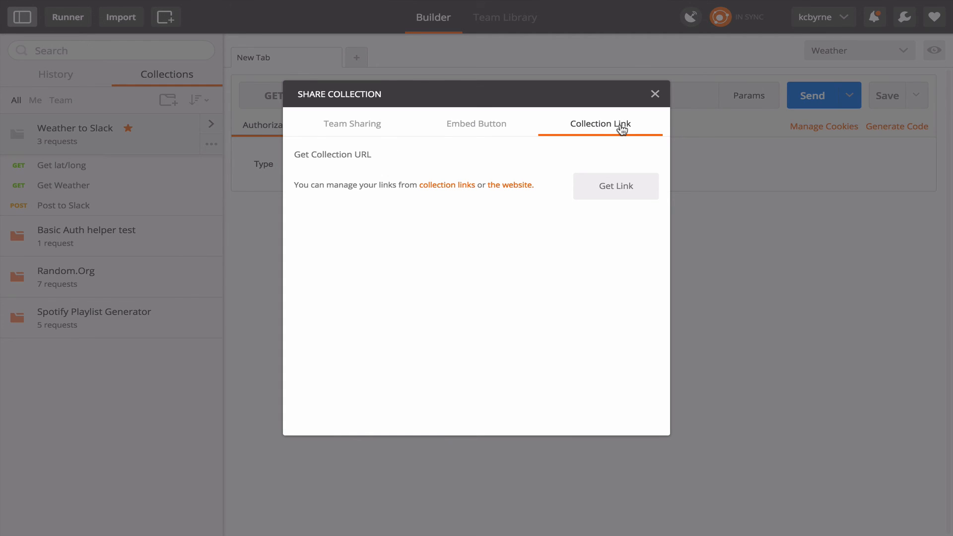
pyautogui.click(615, 186)
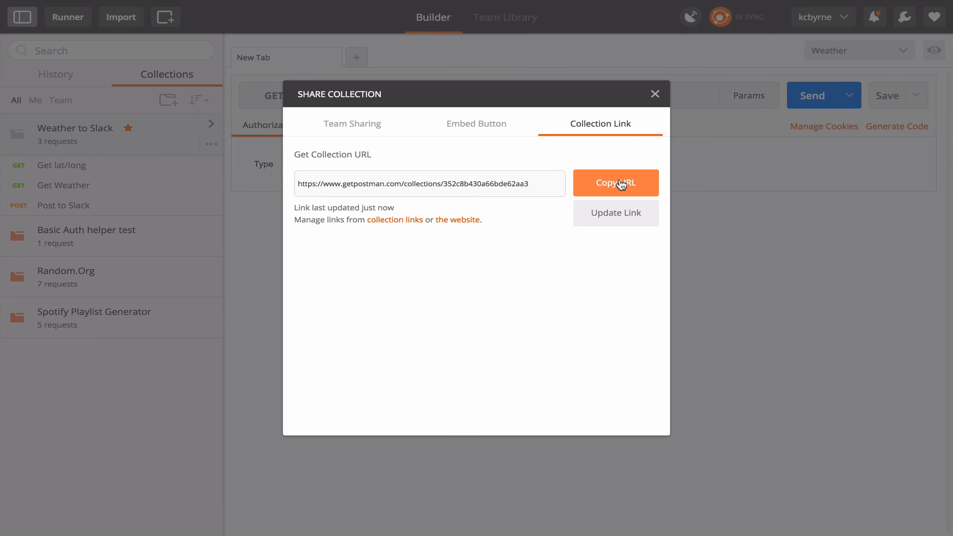
pyautogui.click(616, 183)
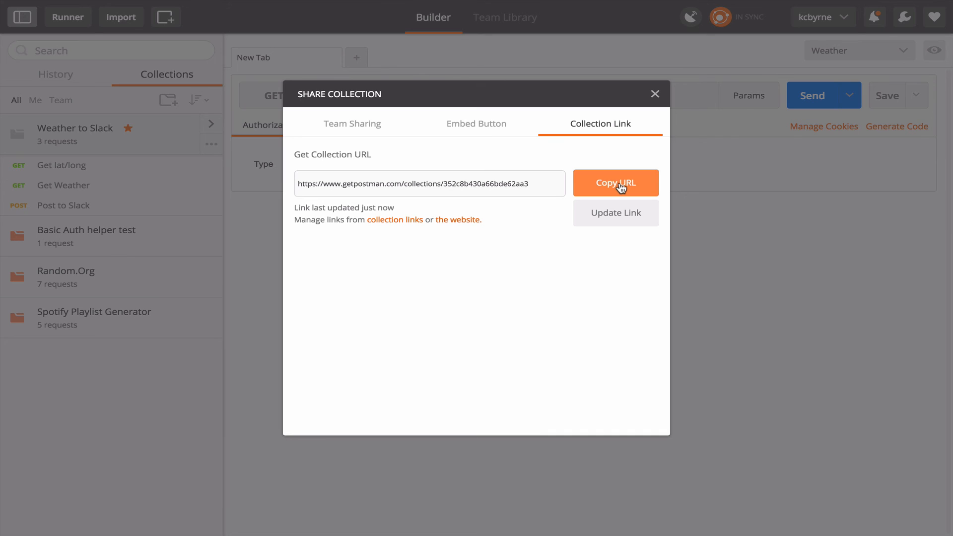
pyautogui.moveTo(616, 213)
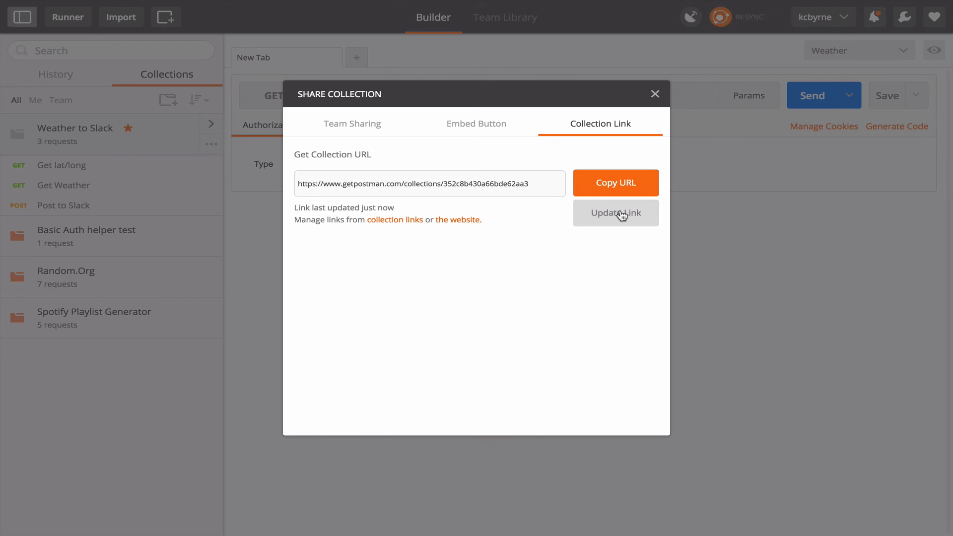
pyautogui.moveTo(383, 128)
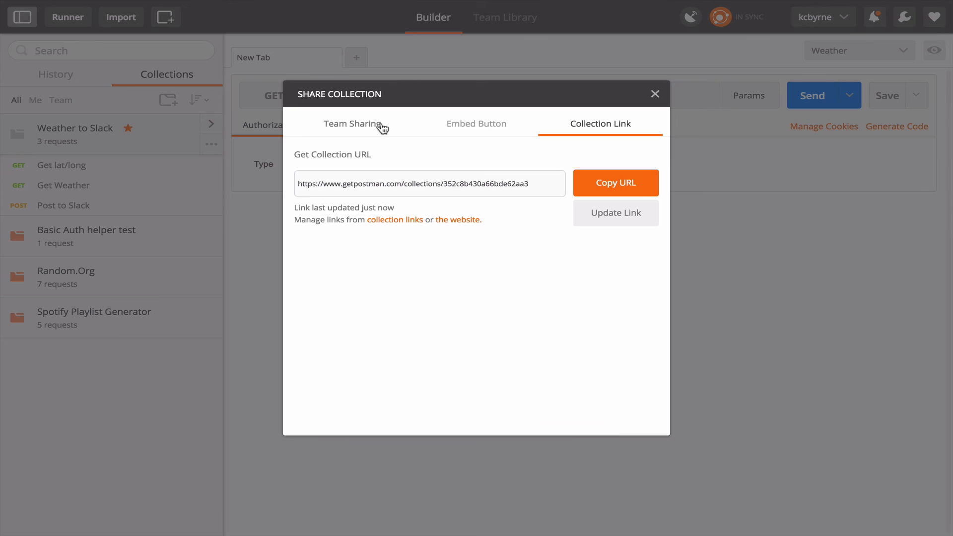
# Share with the team as Can View, grant jono-marketing Can Edit, and confirm the share.
pyautogui.click(352, 123)
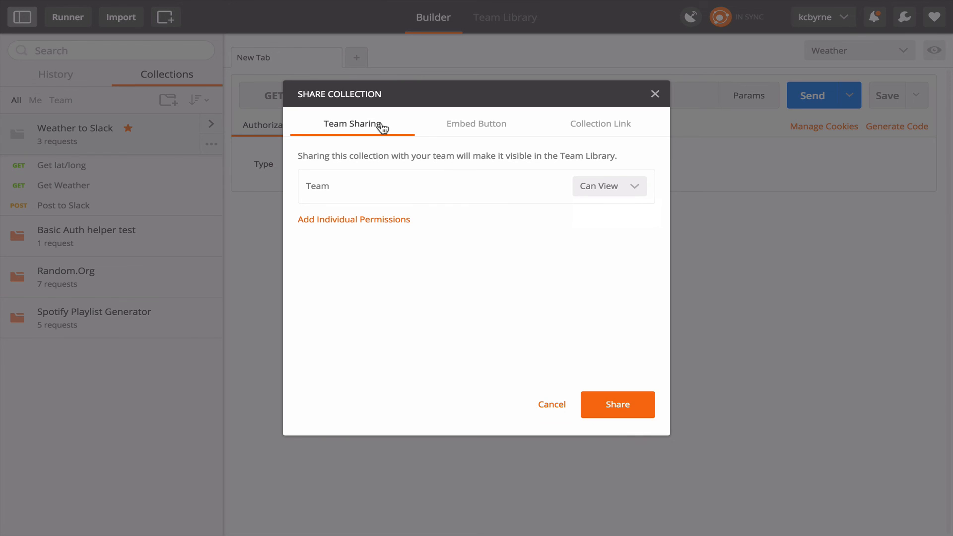
pyautogui.moveTo(609, 186)
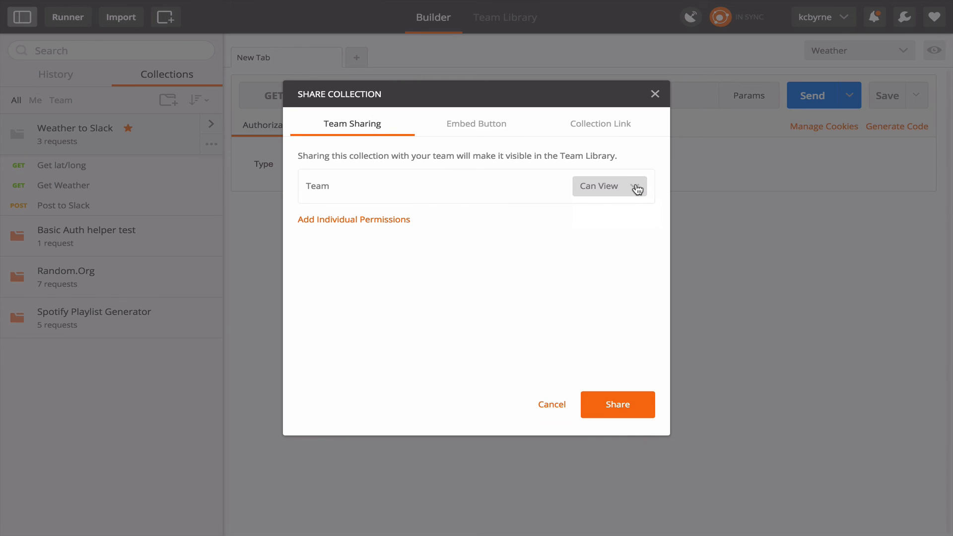
pyautogui.click(609, 185)
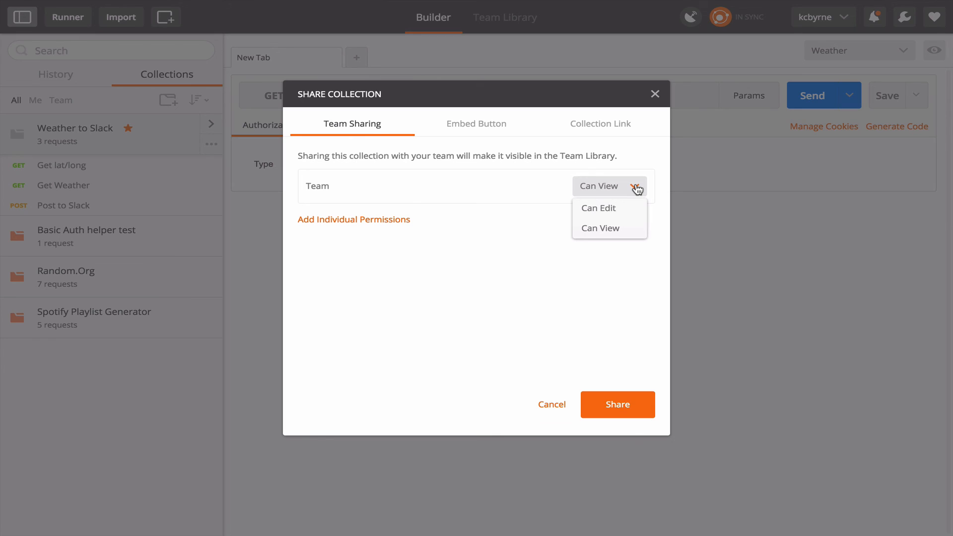
pyautogui.moveTo(607, 228)
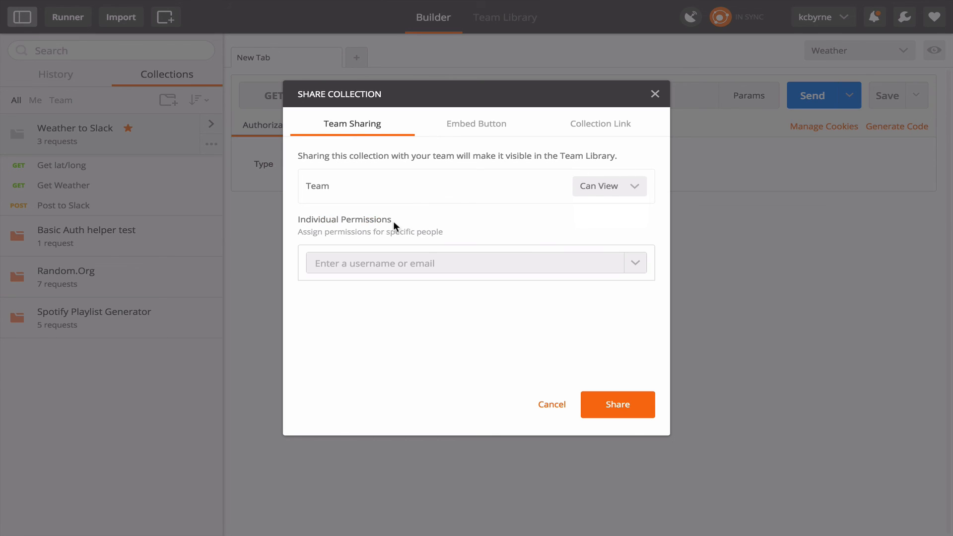
pyautogui.click(475, 262)
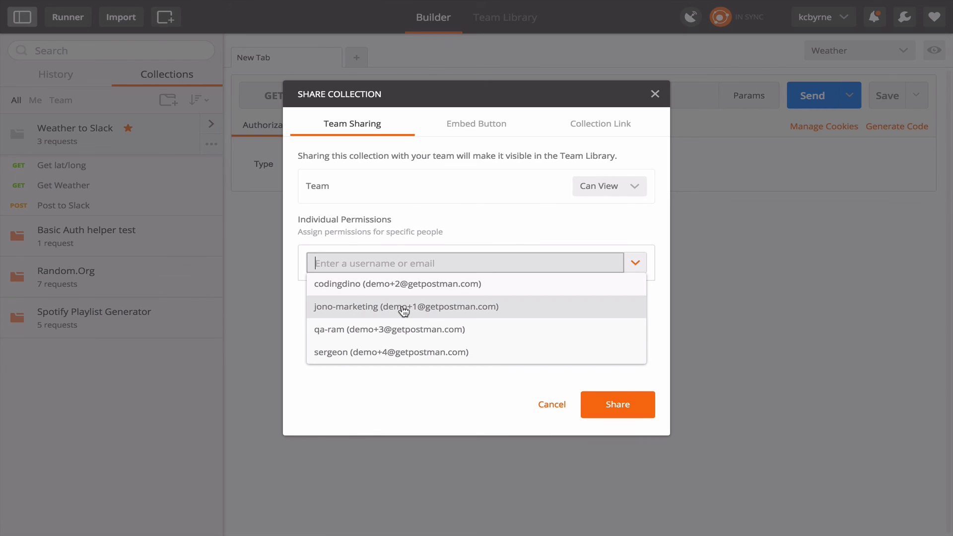
pyautogui.click(406, 307)
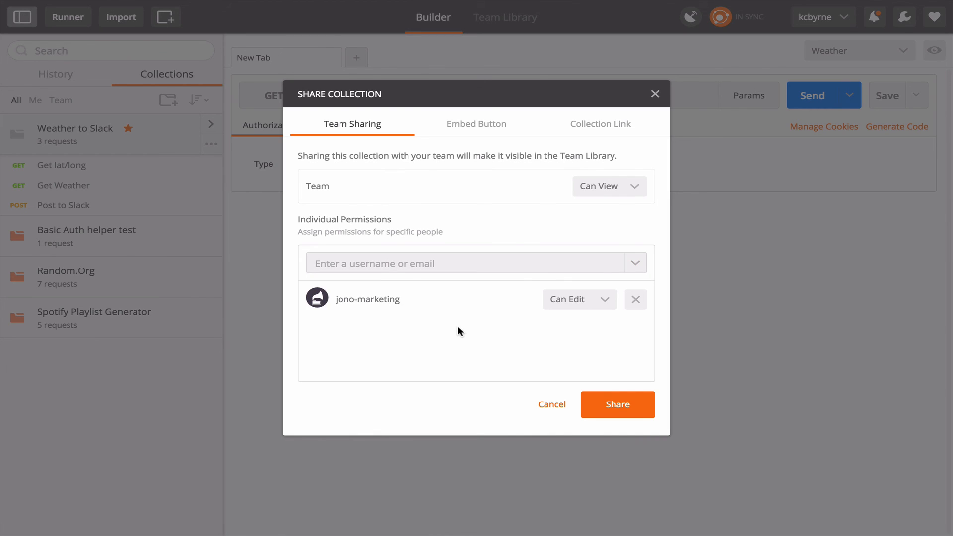
pyautogui.moveTo(590, 315)
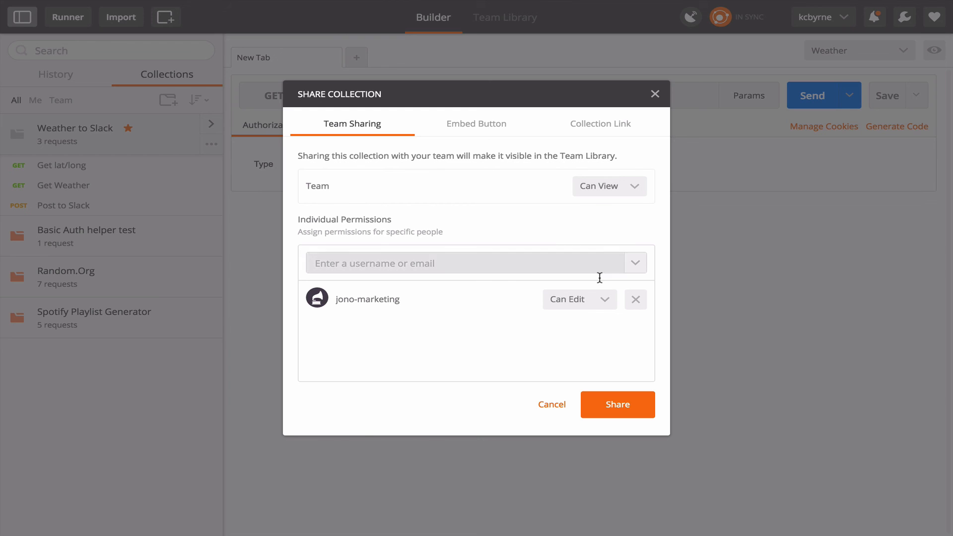
pyautogui.moveTo(618, 405)
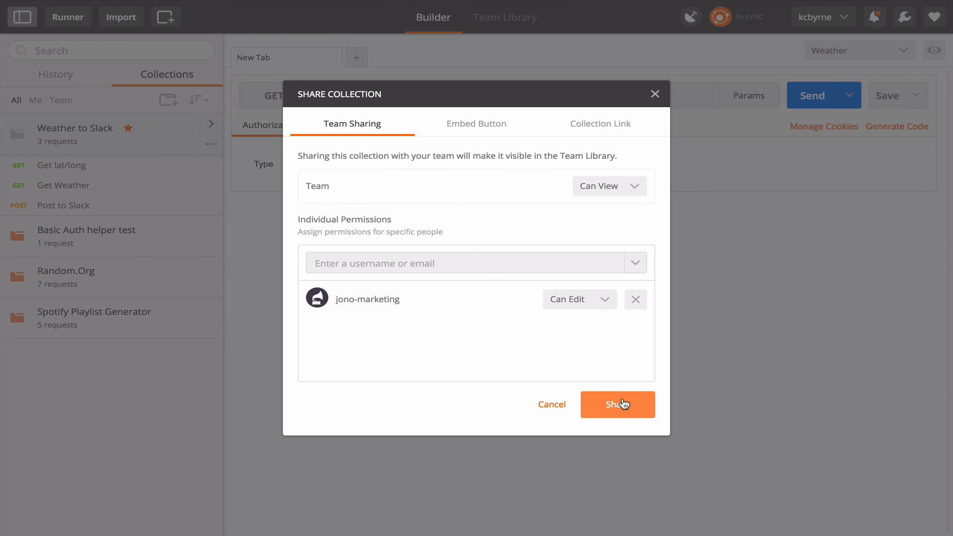
pyautogui.click(617, 405)
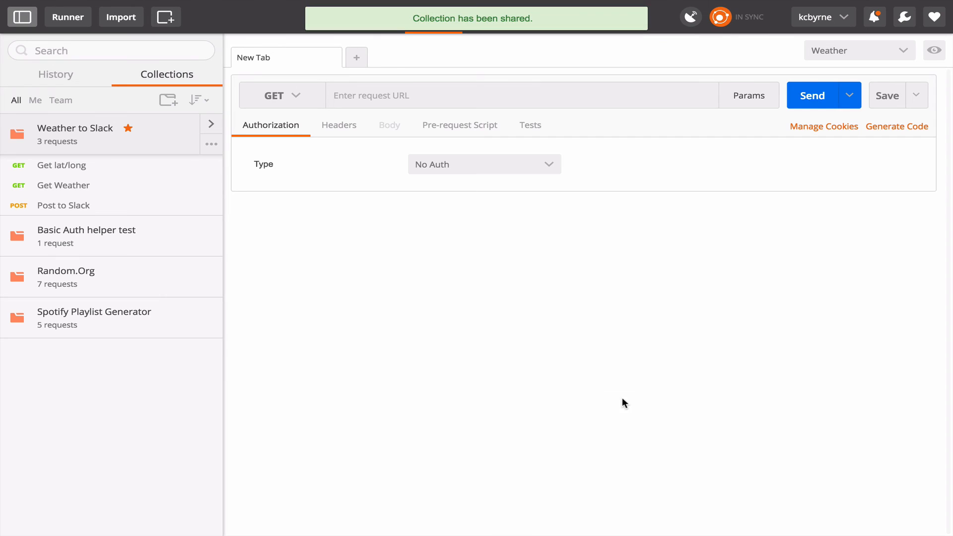
pyautogui.moveTo(557, 40)
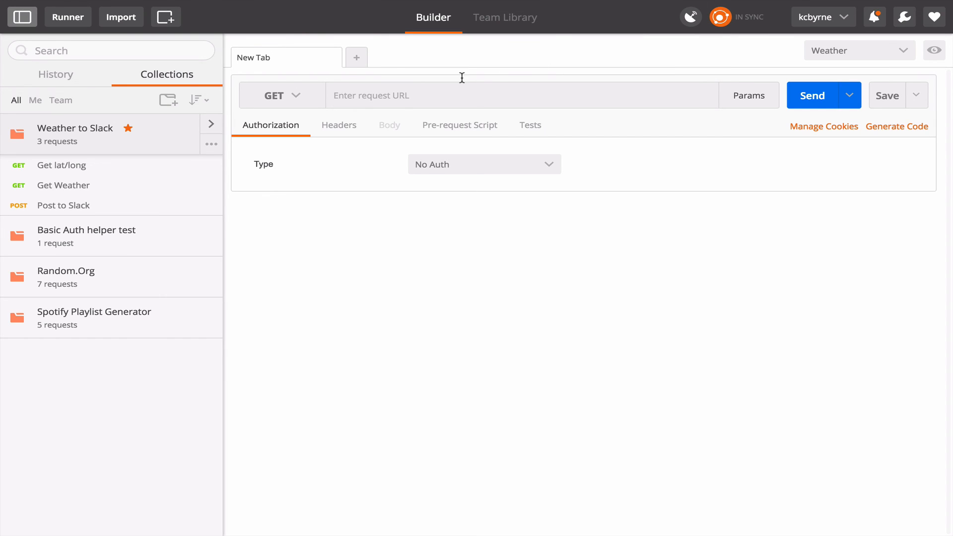
pyautogui.moveTo(516, 21)
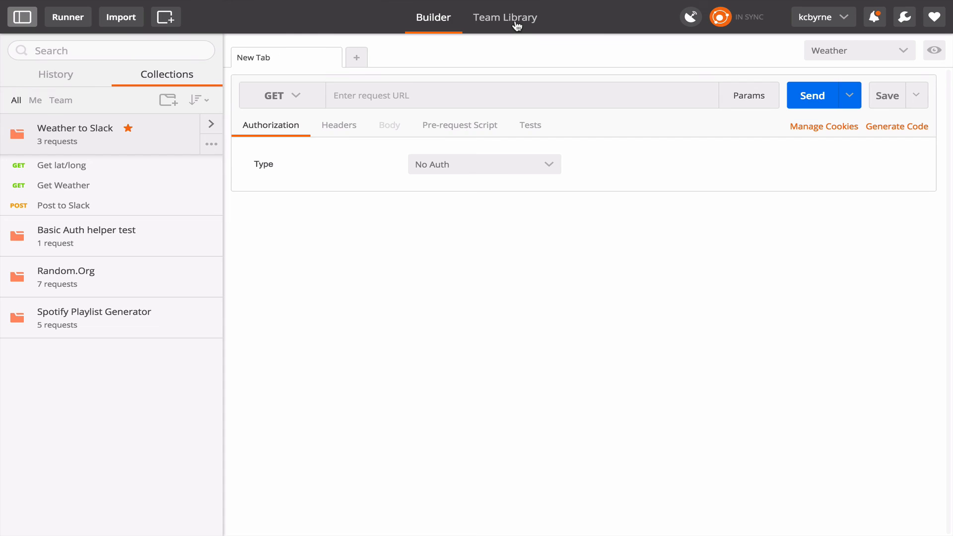
# Switch to the Team Library showing the shared Weather to Slack collection.
pyautogui.click(505, 17)
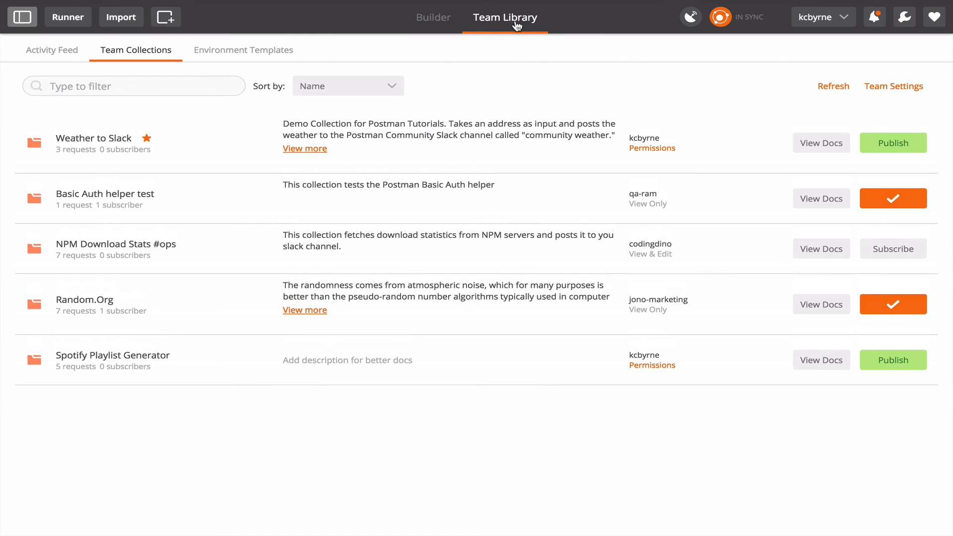
pyautogui.moveTo(383, 160)
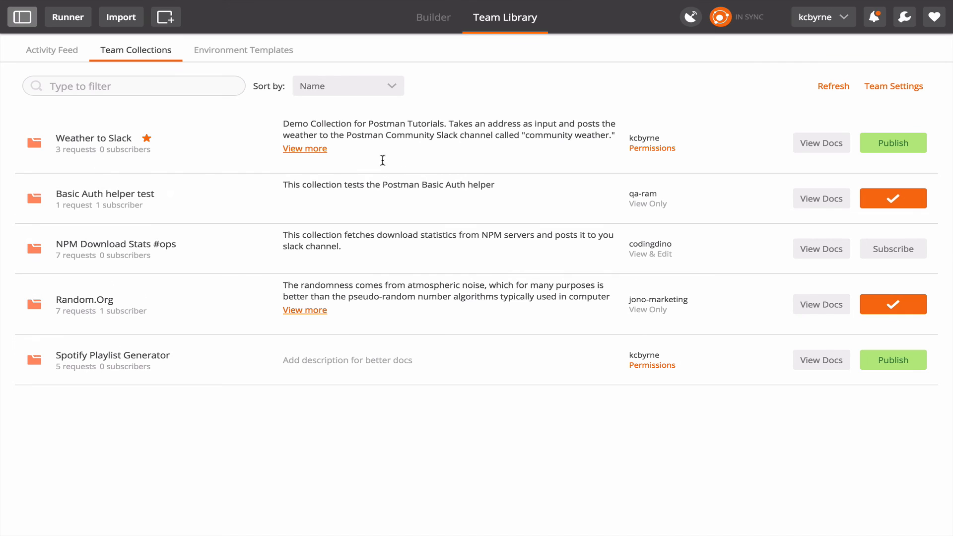
pyautogui.moveTo(759, 153)
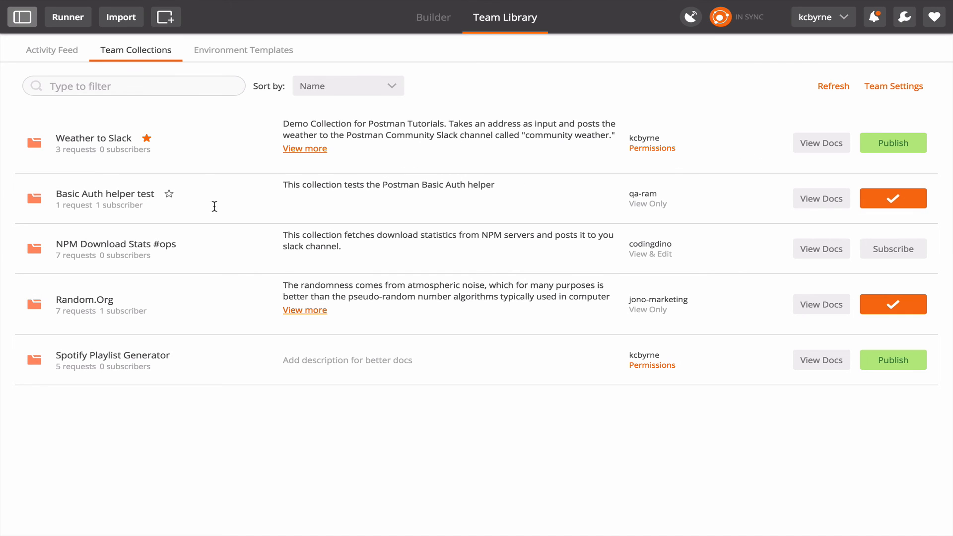
pyautogui.moveTo(224, 182)
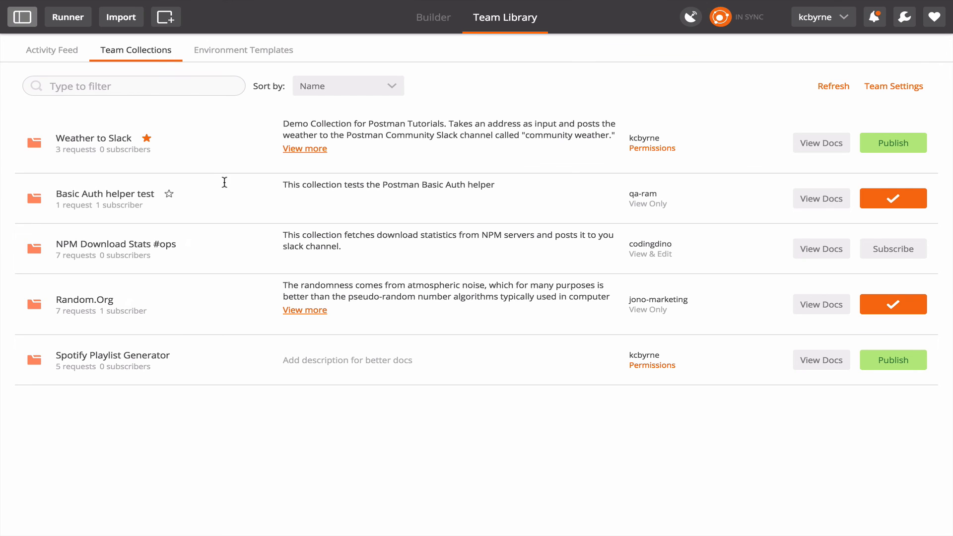
pyautogui.moveTo(228, 294)
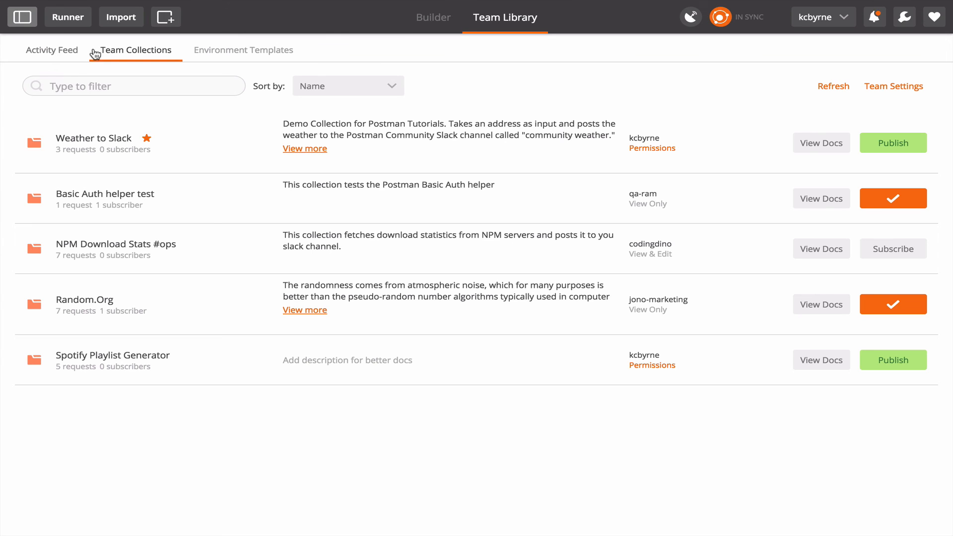
pyautogui.moveTo(64, 61)
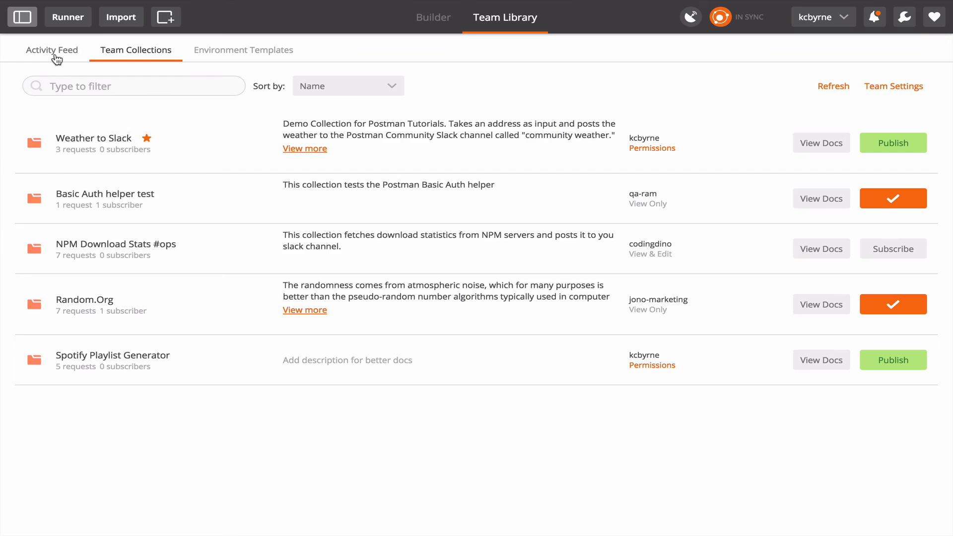
# Review the team Activity Feed of shares and subscriptions, then return to Team Collections.
pyautogui.click(52, 50)
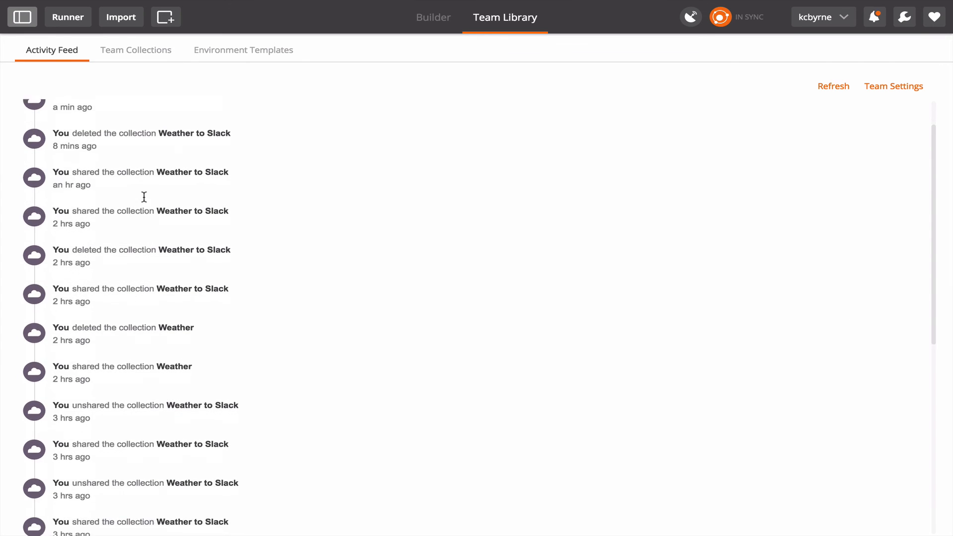
pyautogui.scroll(-3)
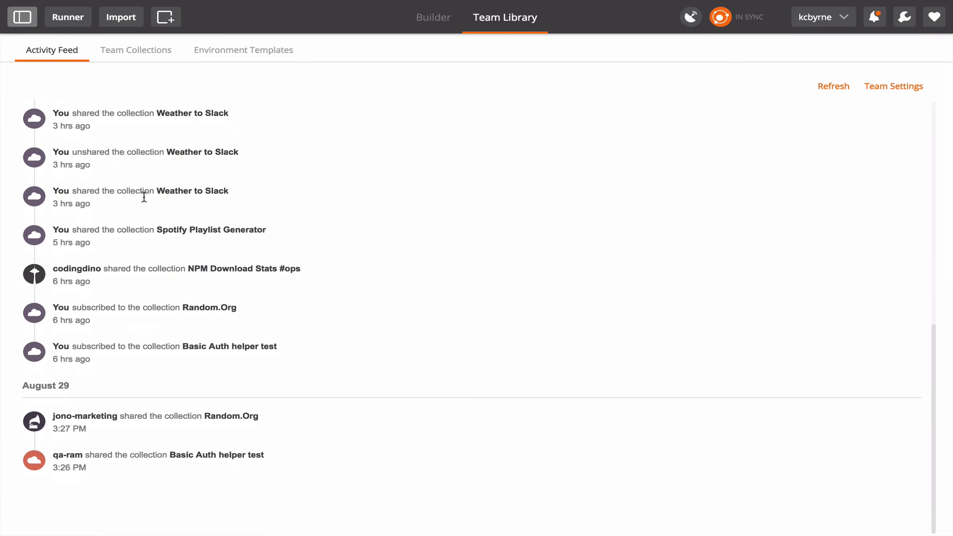
pyautogui.click(833, 85)
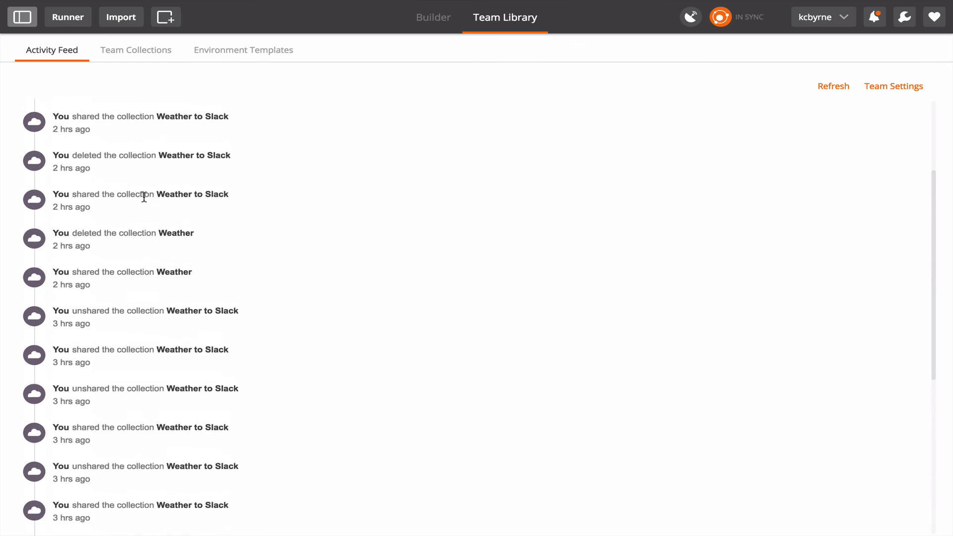
pyautogui.click(136, 49)
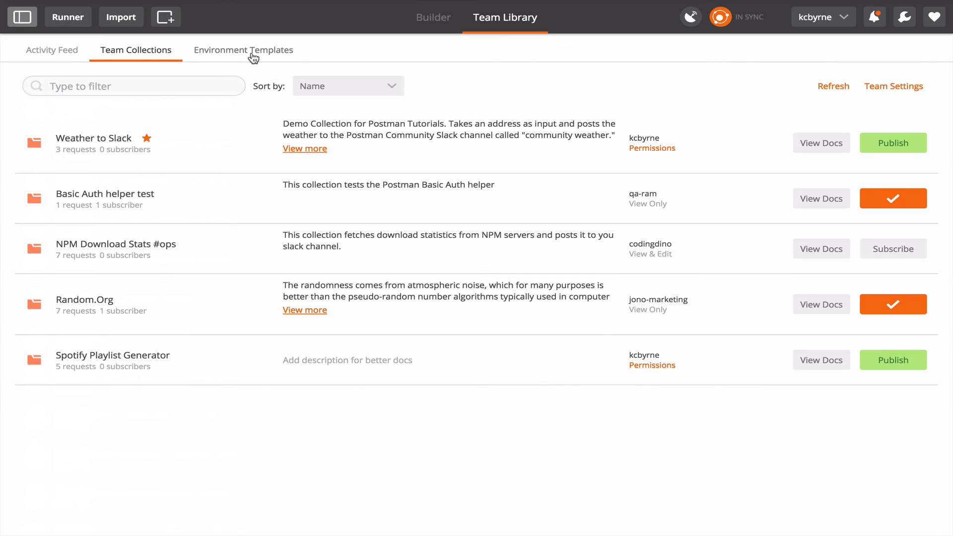
pyautogui.moveTo(243, 58)
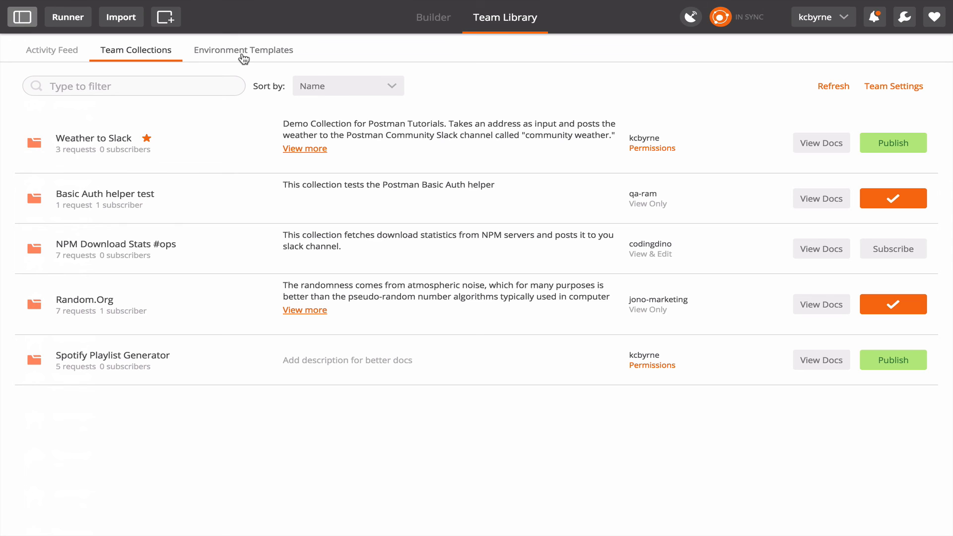
pyautogui.click(242, 49)
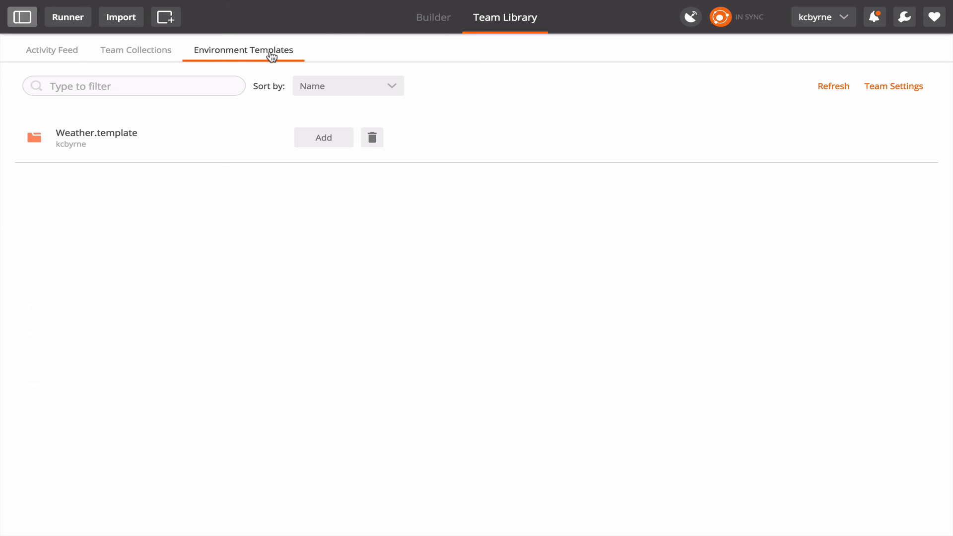
pyautogui.moveTo(434, 17)
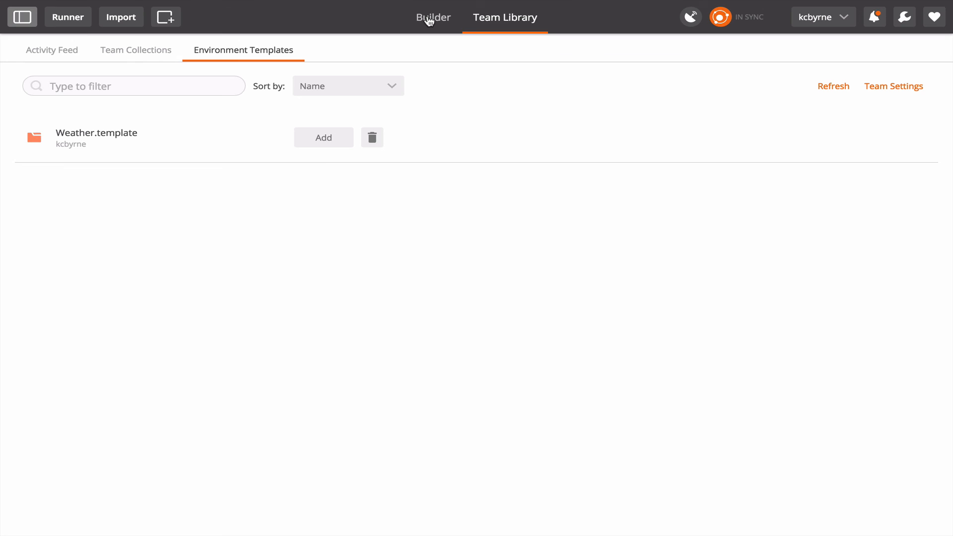
# Return to Builder, filter collections to Me, and make SpotifyPLGen the active environment.
pyautogui.click(433, 17)
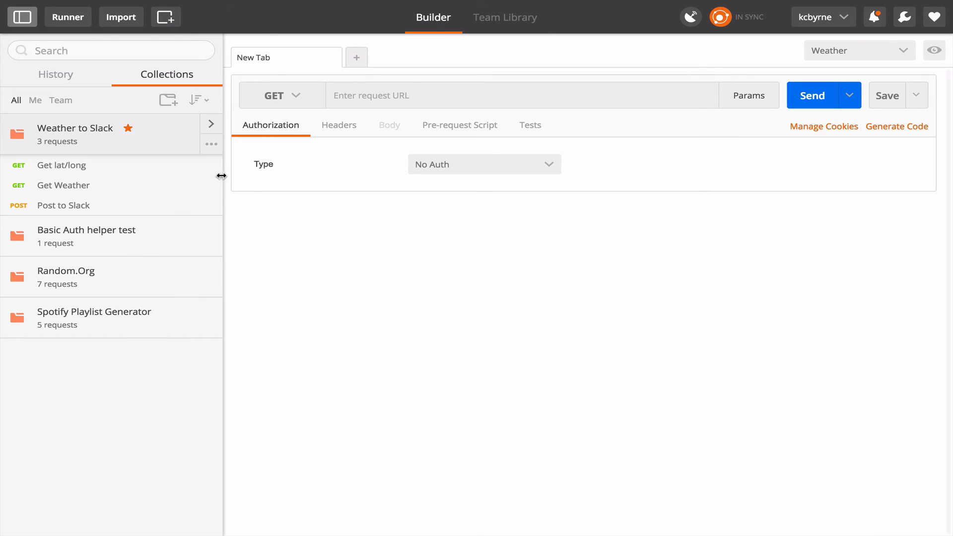
pyautogui.moveTo(118, 318)
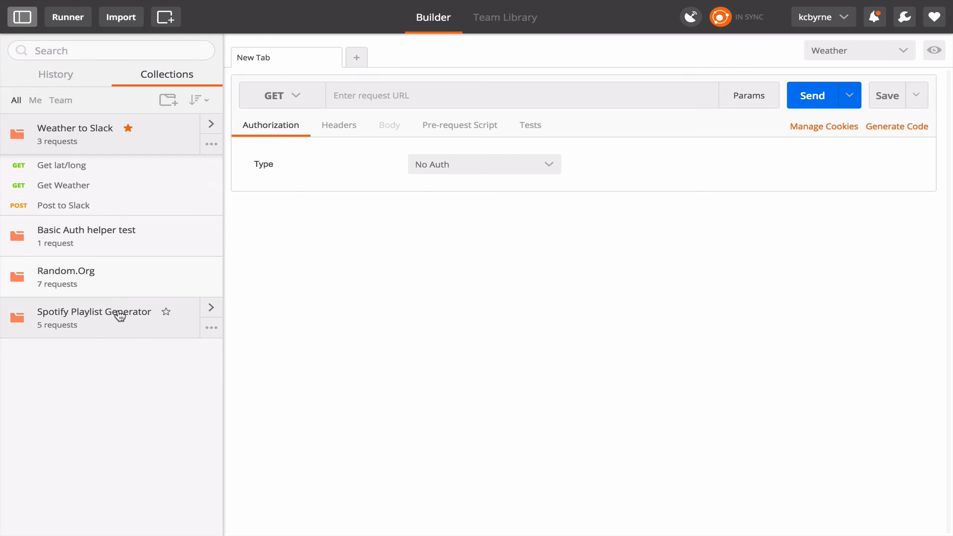
pyautogui.moveTo(17, 105)
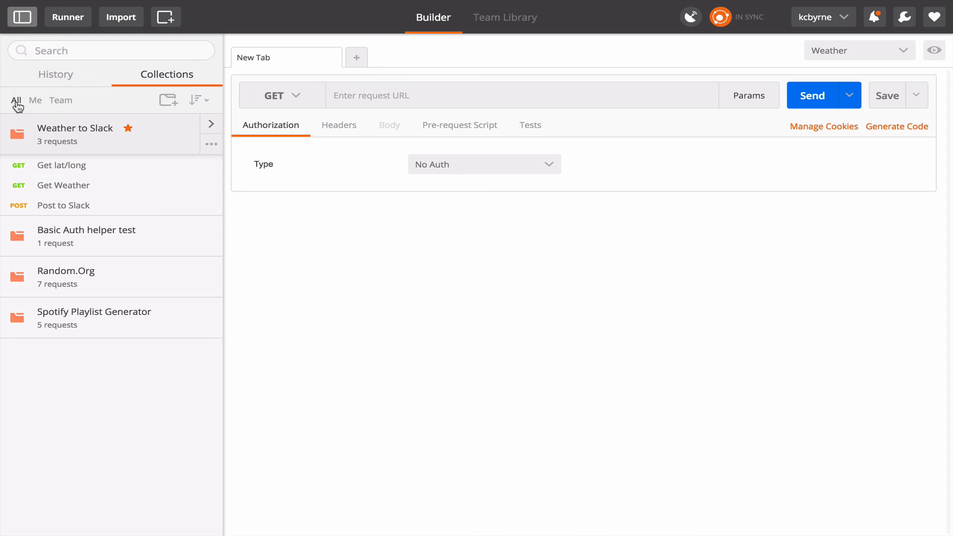
pyautogui.moveTo(40, 102)
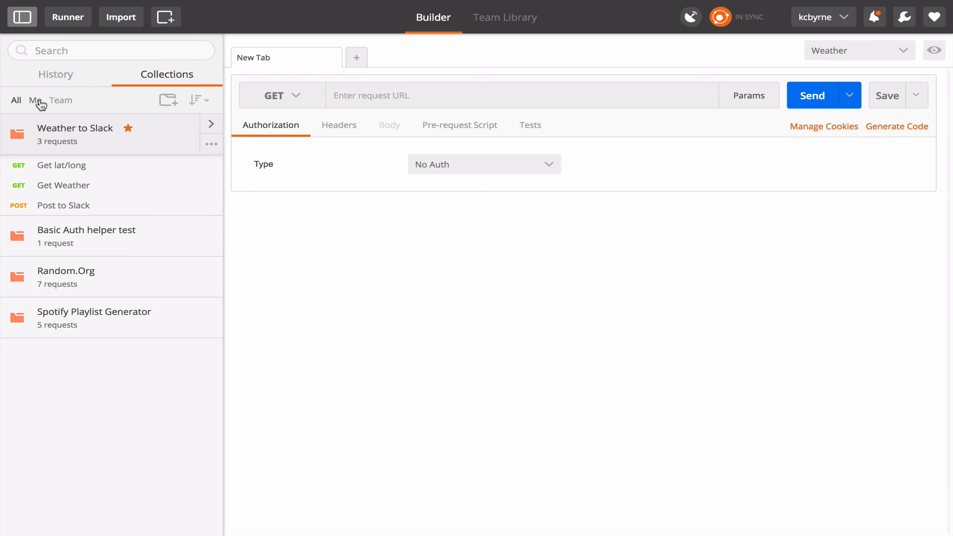
pyautogui.click(34, 100)
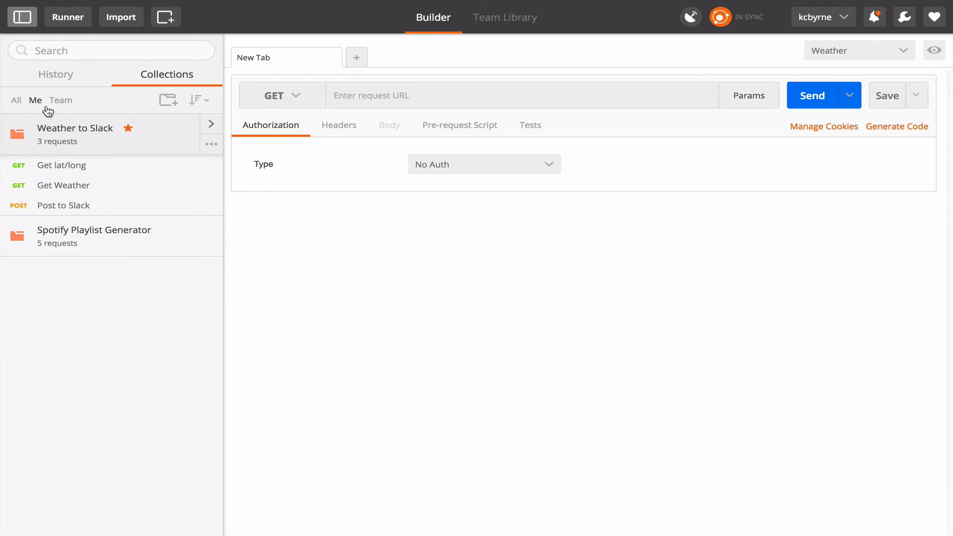
pyautogui.moveTo(90, 140)
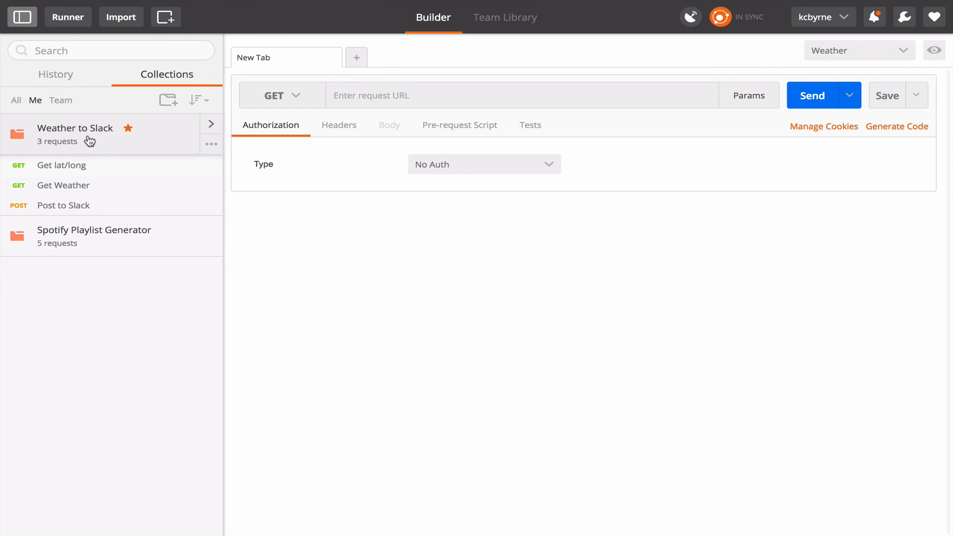
pyautogui.moveTo(115, 246)
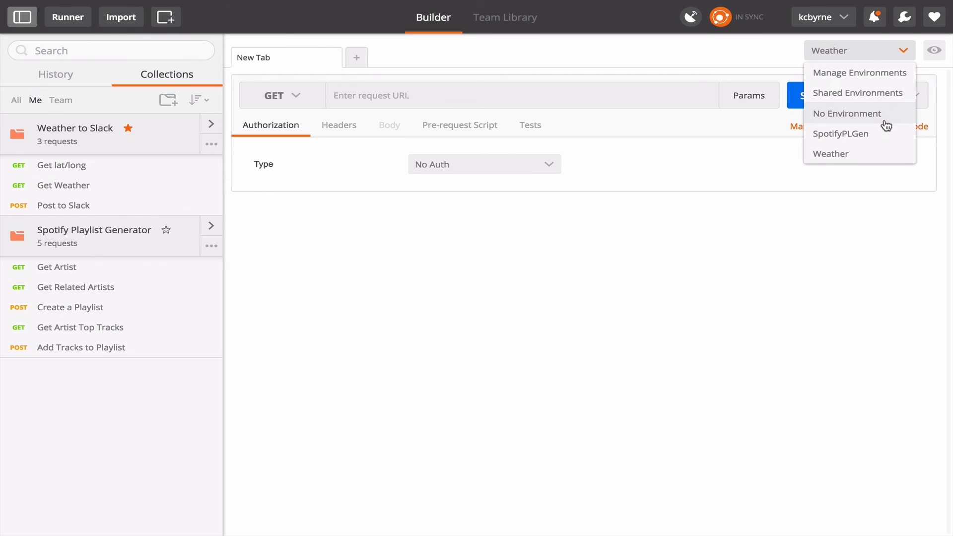
pyautogui.click(840, 133)
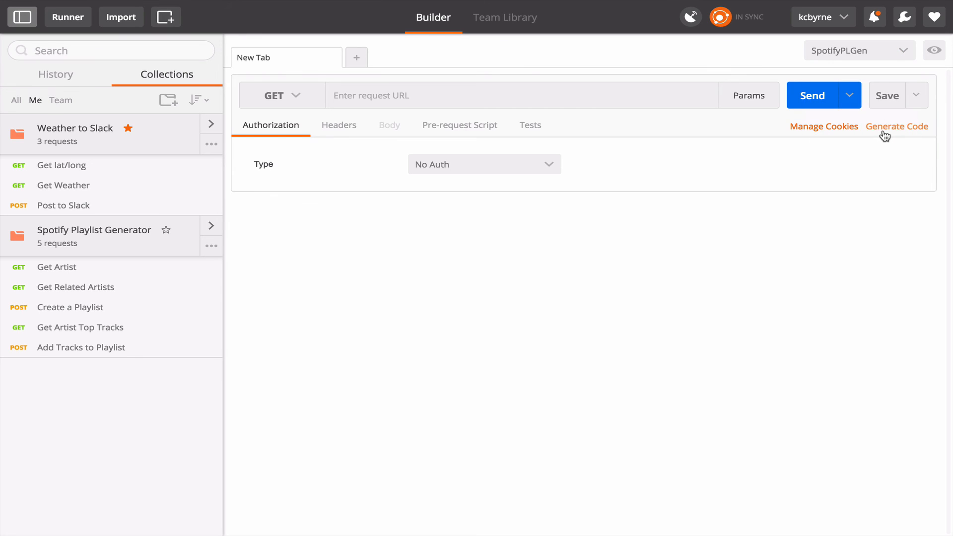
pyautogui.moveTo(270, 276)
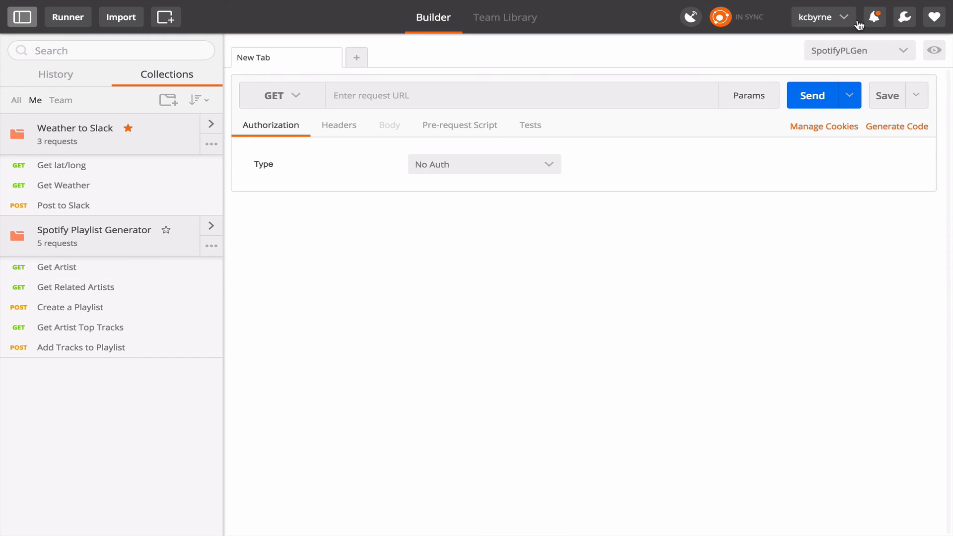
pyautogui.moveTo(180, 236)
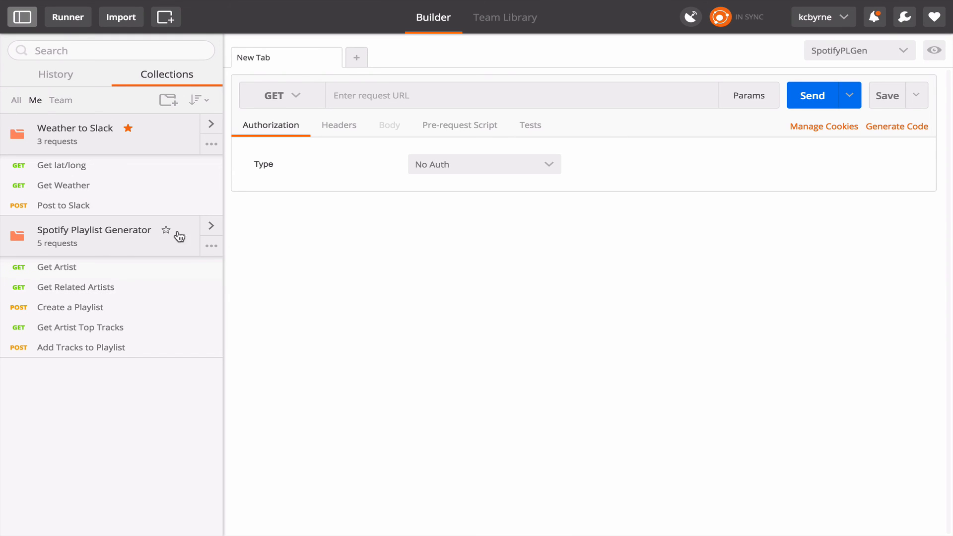
pyautogui.moveTo(862, 166)
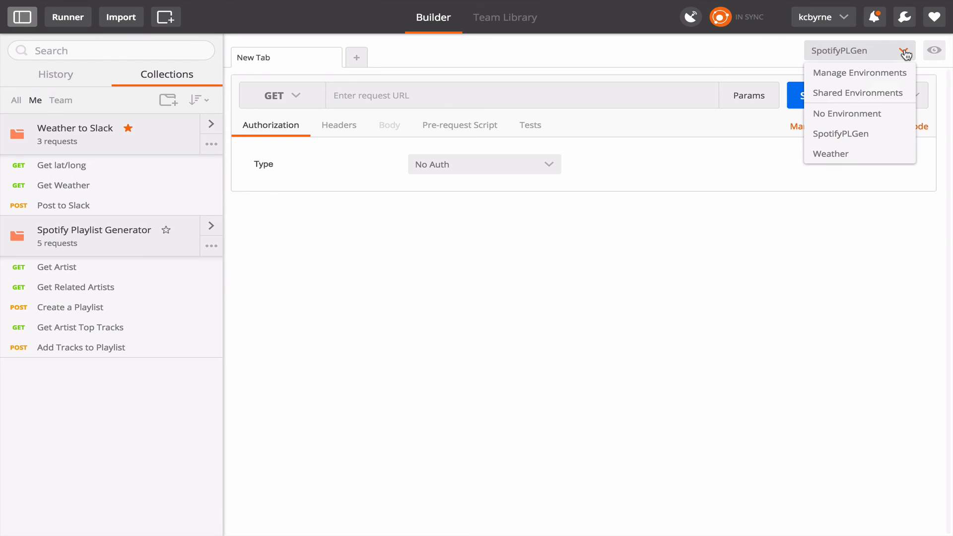
# Bring up Manage Environments listing SpotifyPLGen and Weather.
pyautogui.click(860, 72)
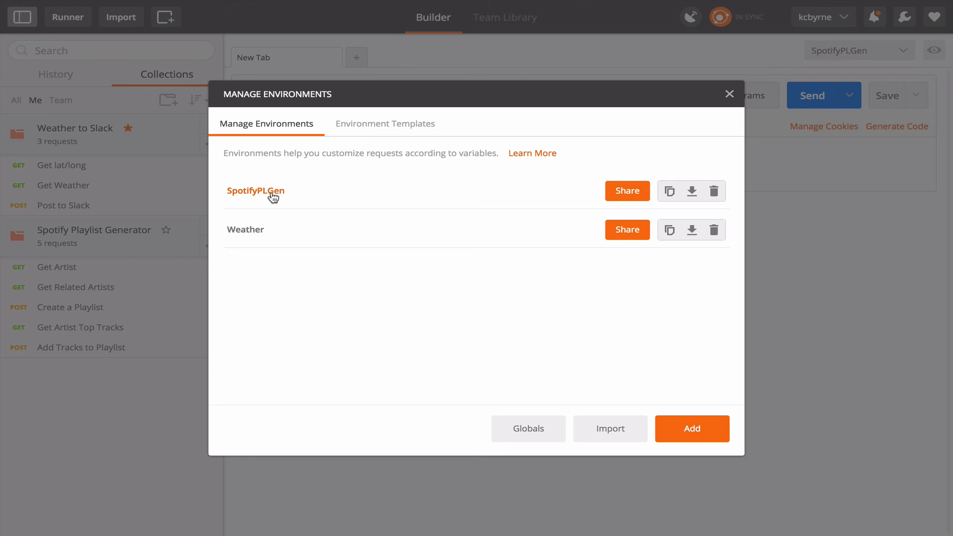
pyautogui.moveTo(473, 191)
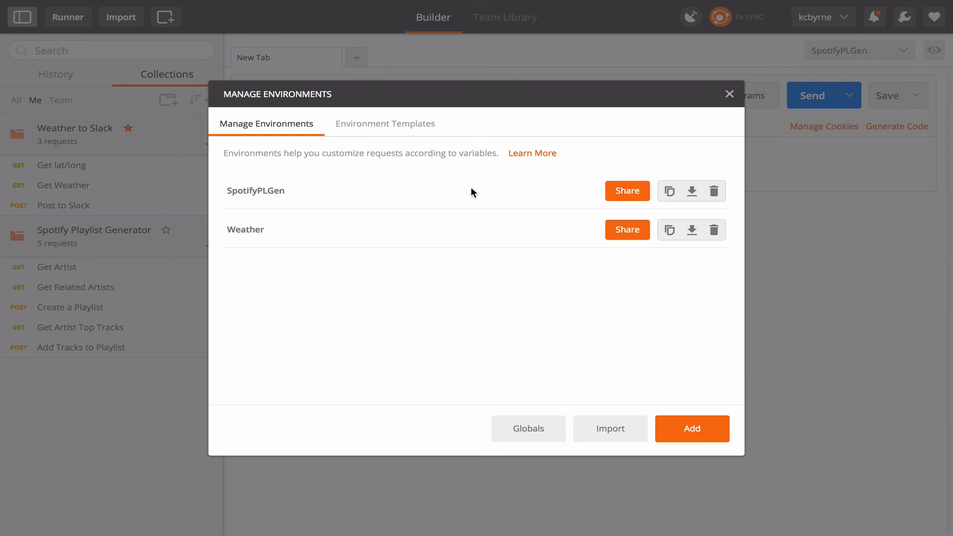
pyautogui.moveTo(322, 202)
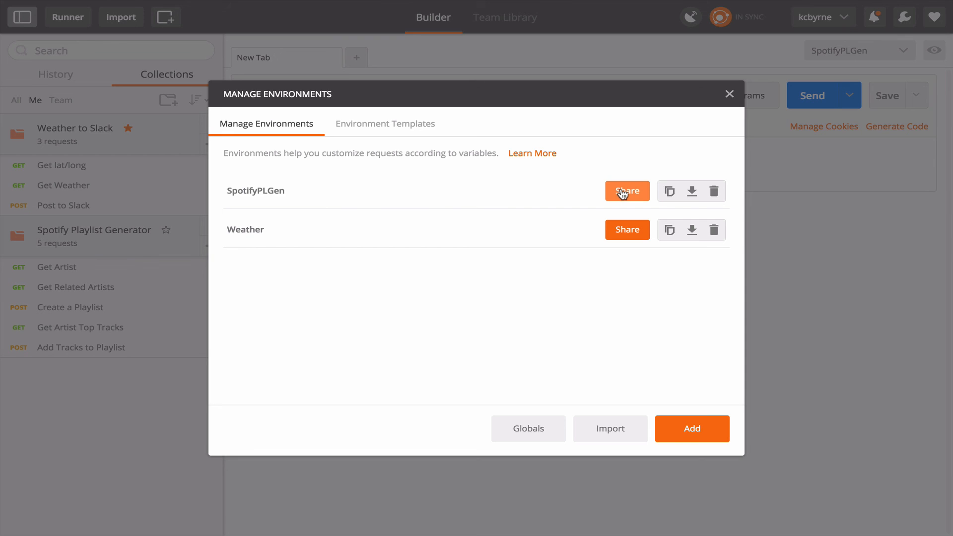
# Share SpotifyPLGen as a team template with authorization and user_id hidden, then close the manager.
pyautogui.click(627, 191)
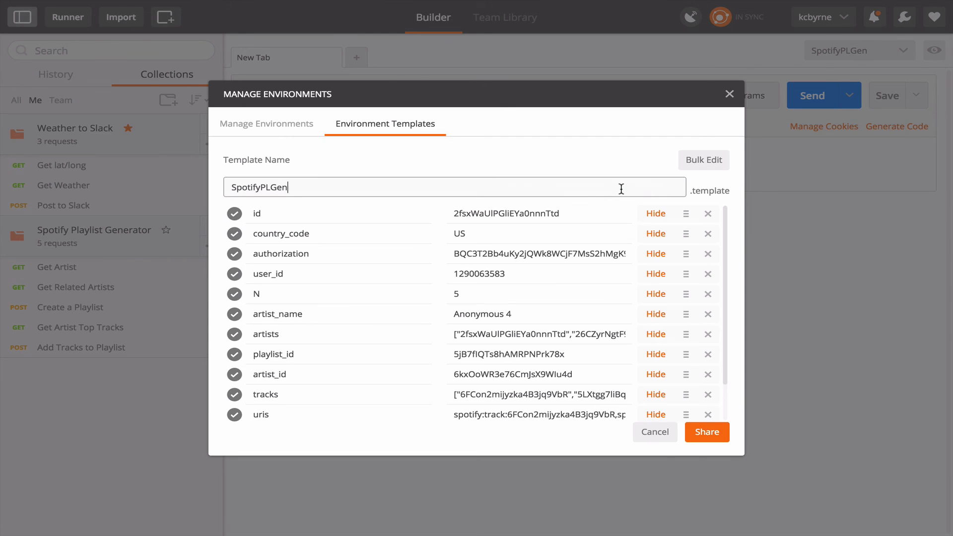
pyautogui.moveTo(426, 234)
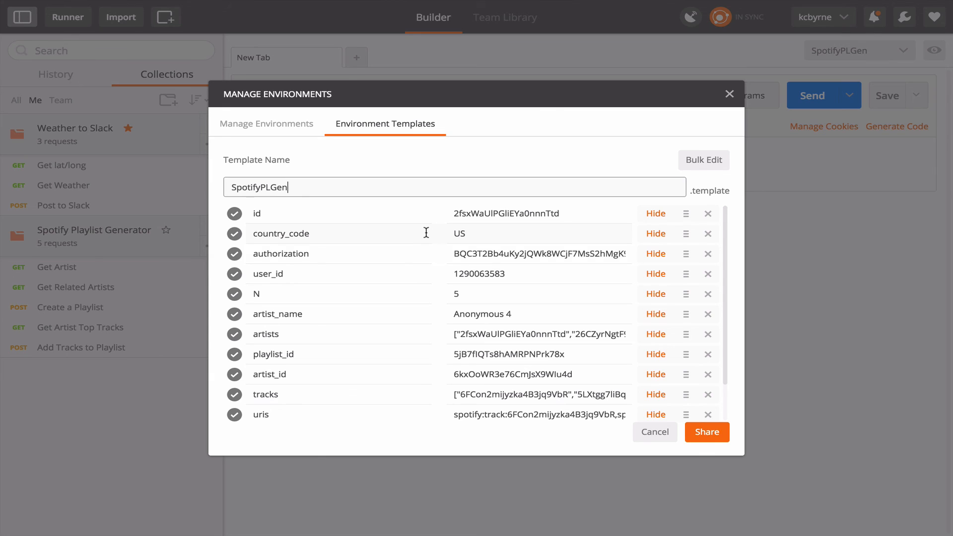
pyautogui.moveTo(353, 382)
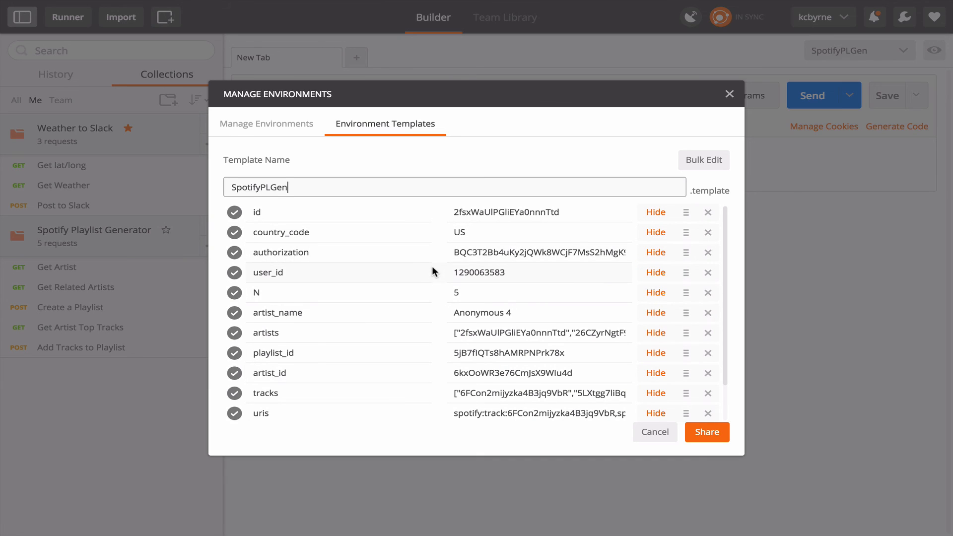
pyautogui.moveTo(640, 272)
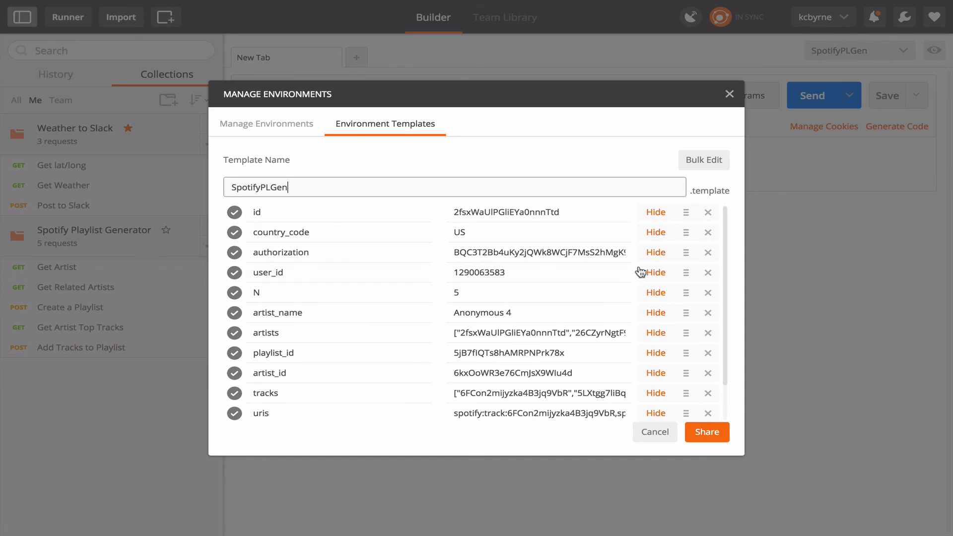
pyautogui.moveTo(656, 252)
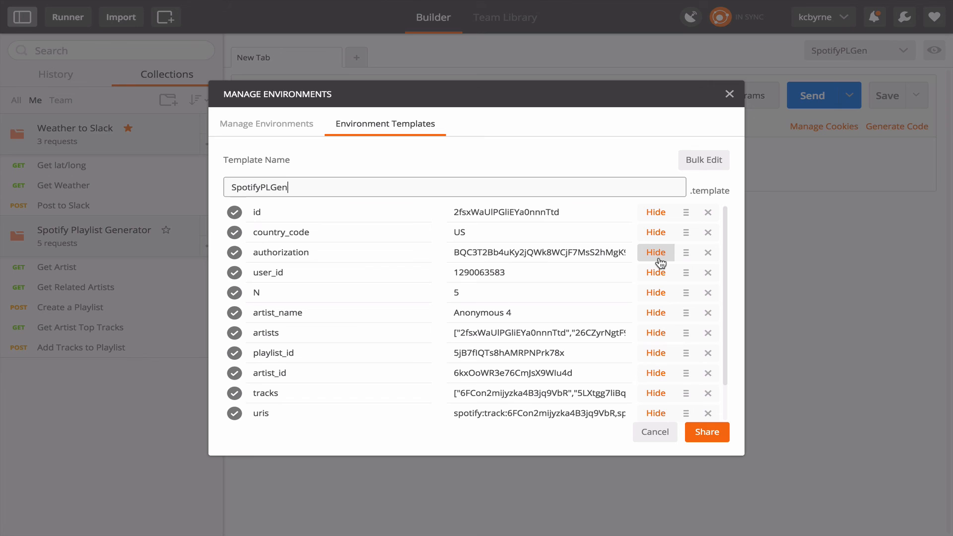
pyautogui.click(655, 252)
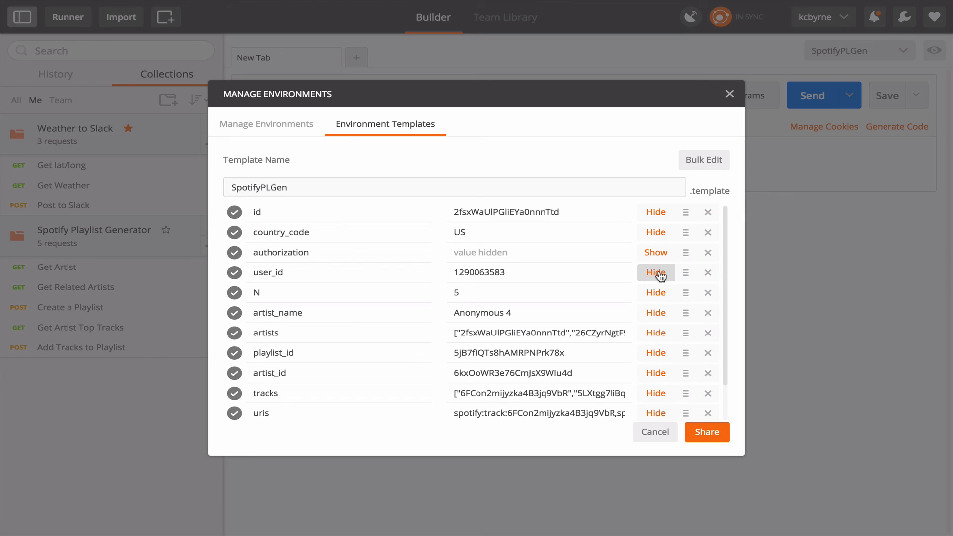
pyautogui.click(656, 272)
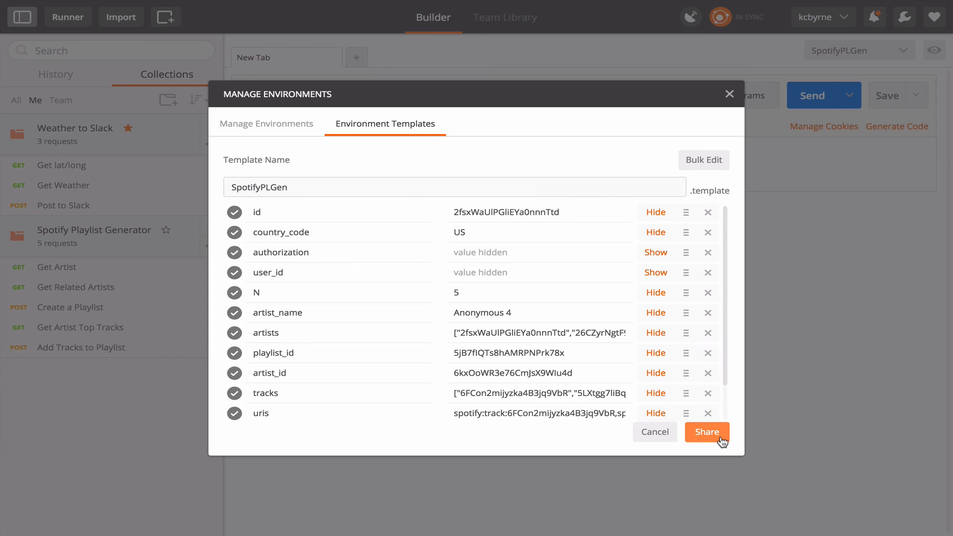
pyautogui.click(706, 432)
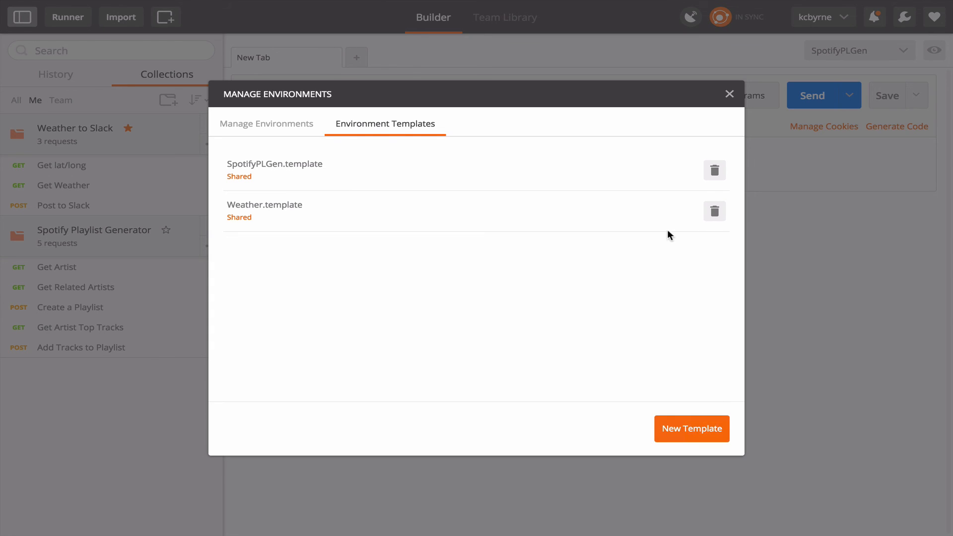
pyautogui.moveTo(318, 167)
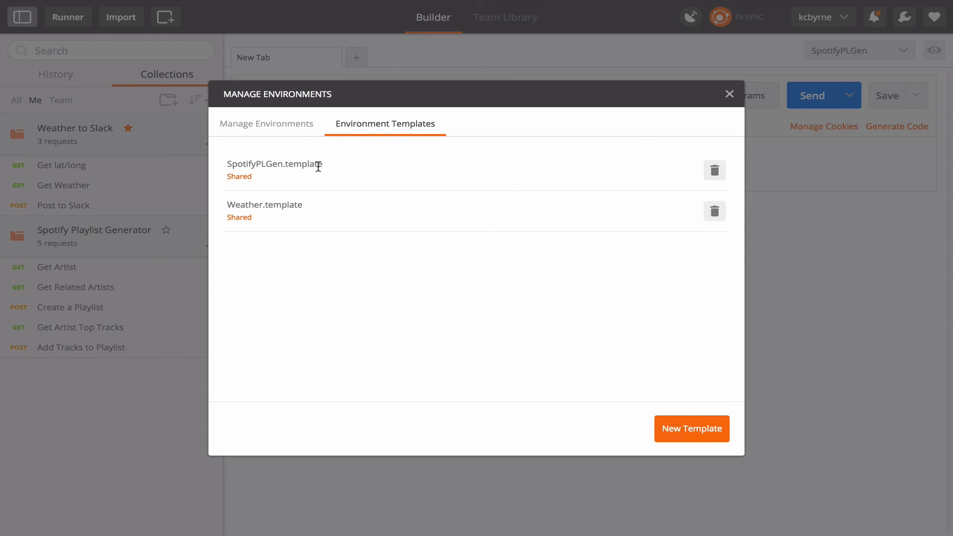
pyautogui.click(729, 95)
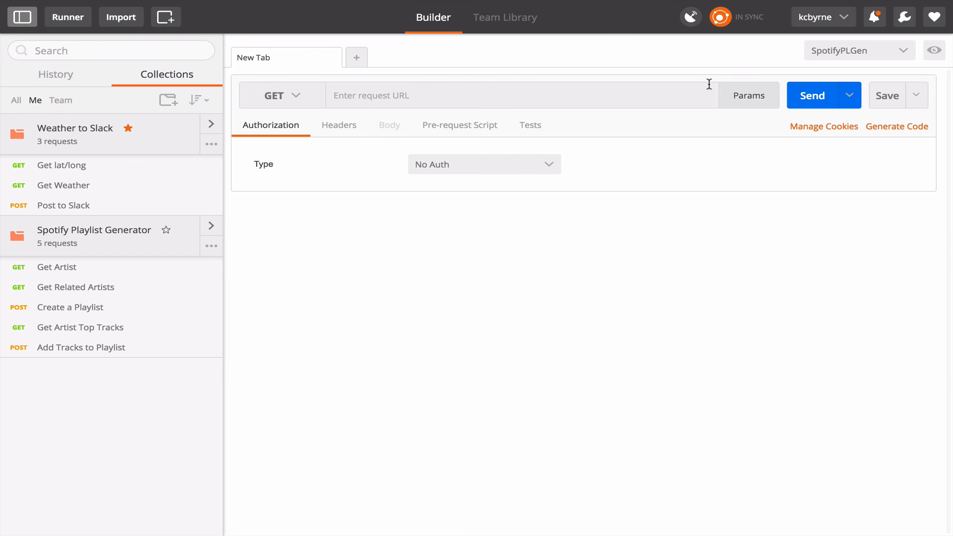
# Check Team Library templates now include SpotifyPLGen.template, then return to Team Collections.
pyautogui.click(505, 17)
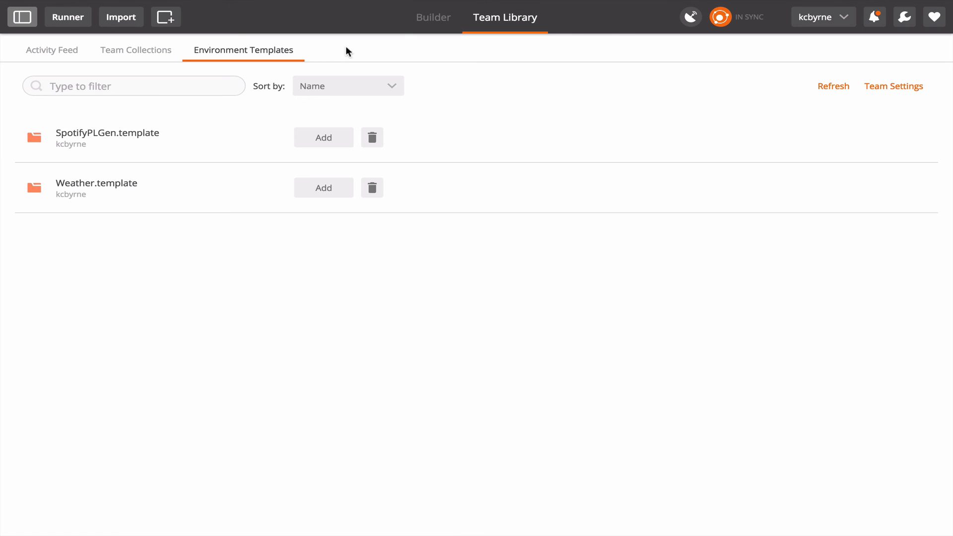
pyautogui.moveTo(130, 121)
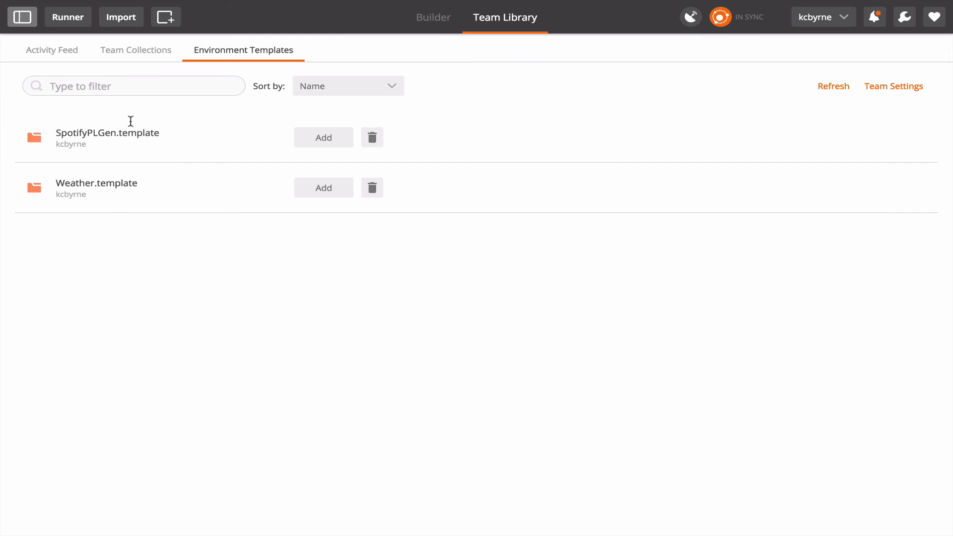
pyautogui.moveTo(95, 121)
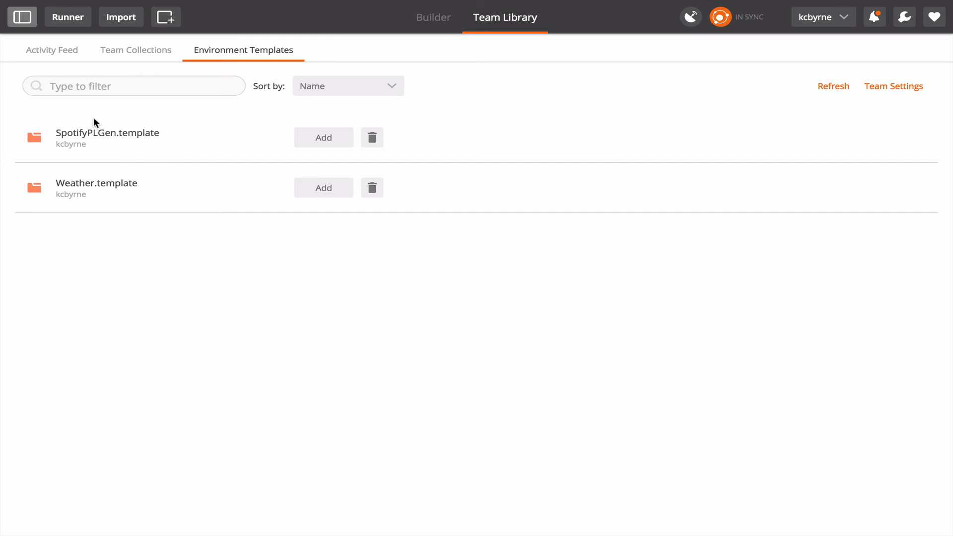
pyautogui.moveTo(163, 129)
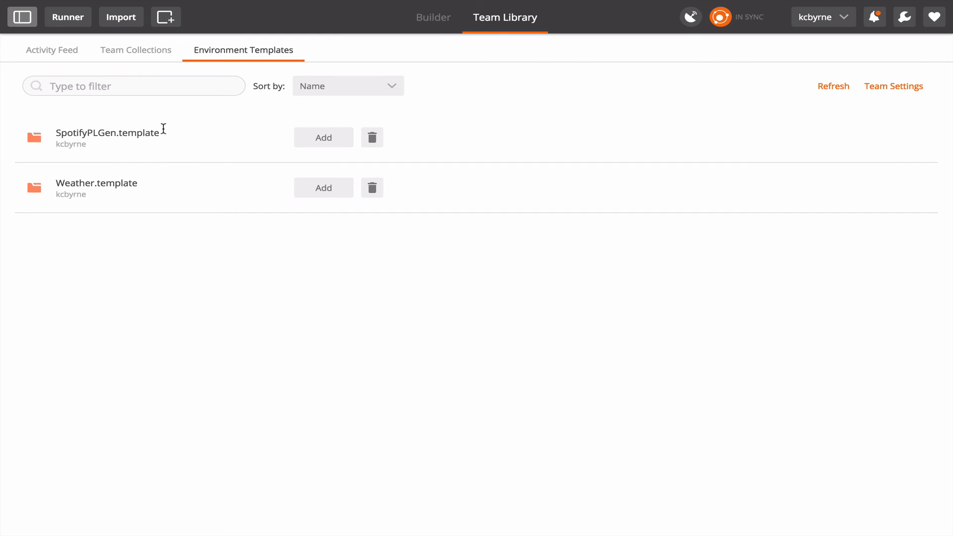
pyautogui.moveTo(239, 152)
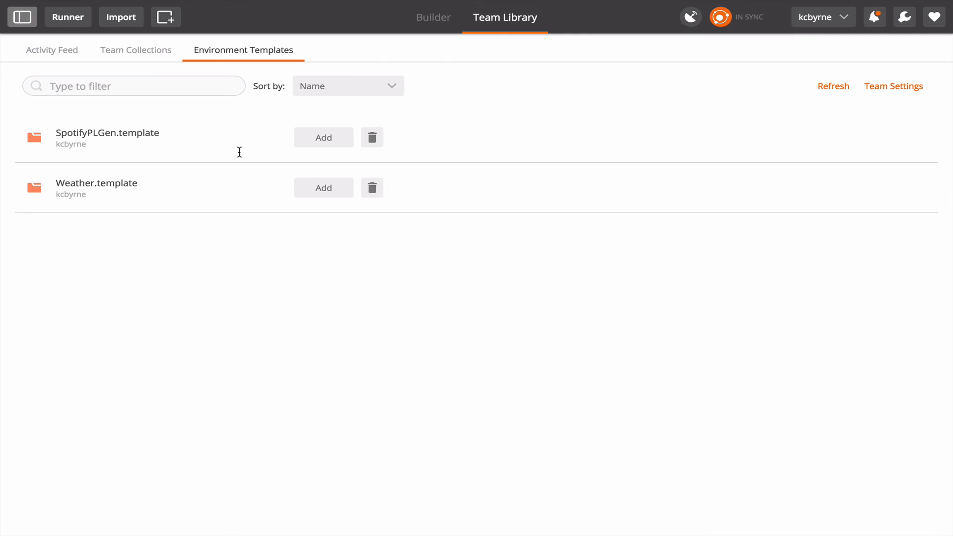
pyautogui.click(136, 50)
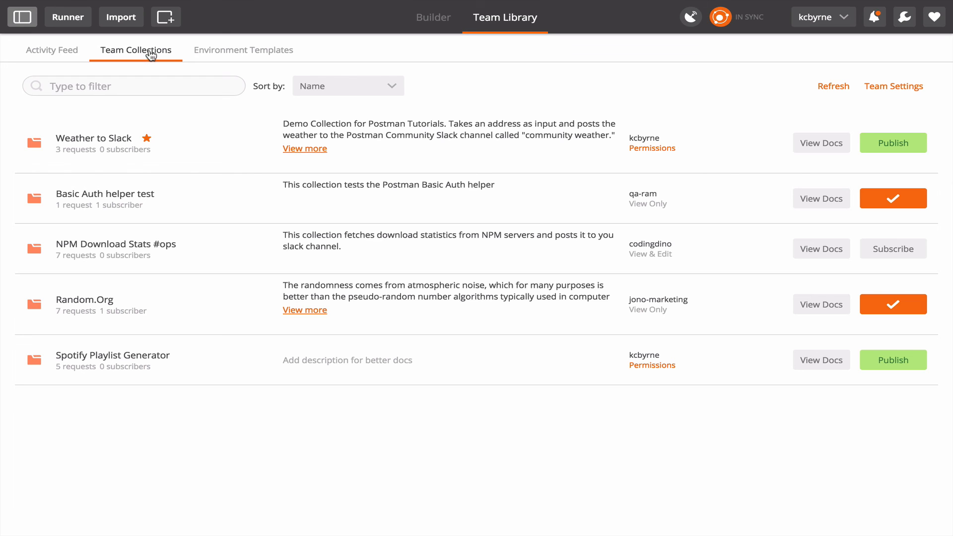
pyautogui.moveTo(223, 57)
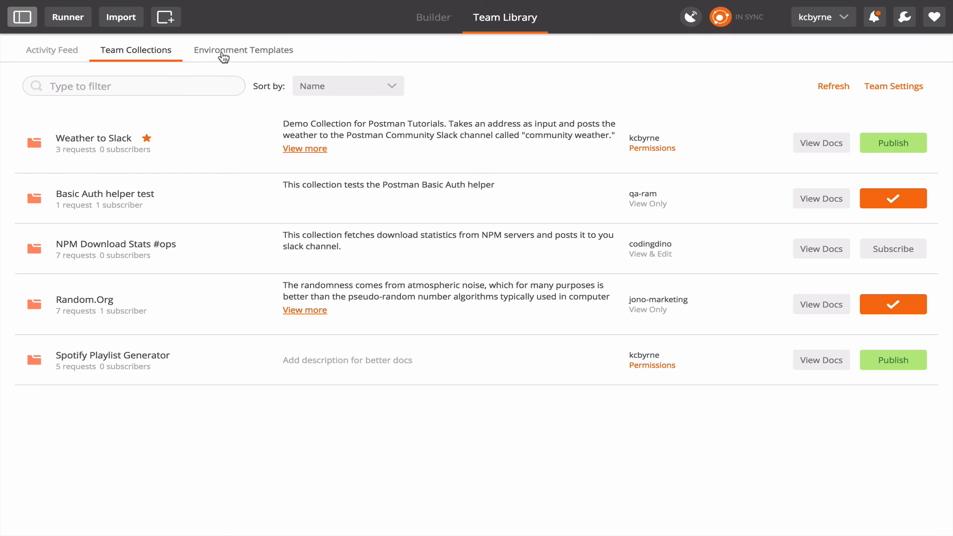
pyautogui.moveTo(565, 86)
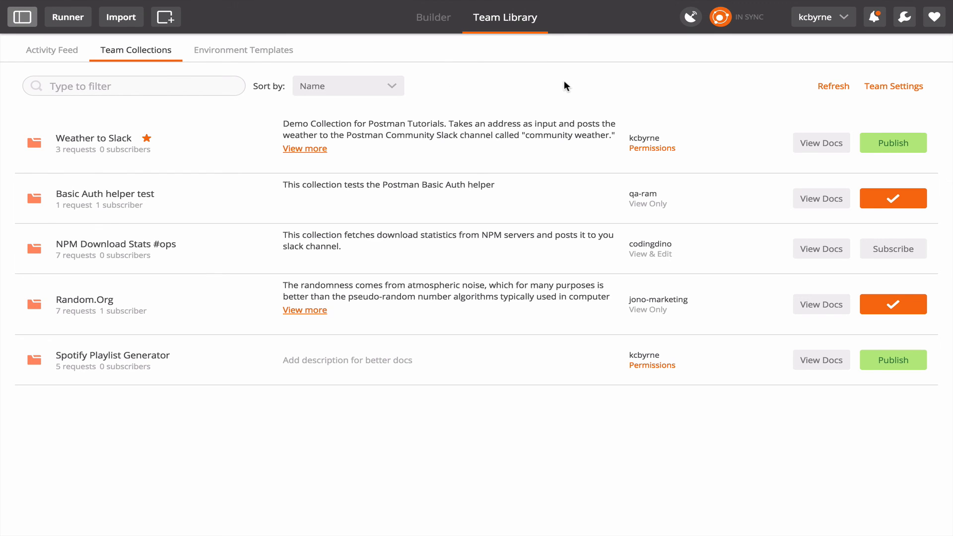
pyautogui.moveTo(829, 125)
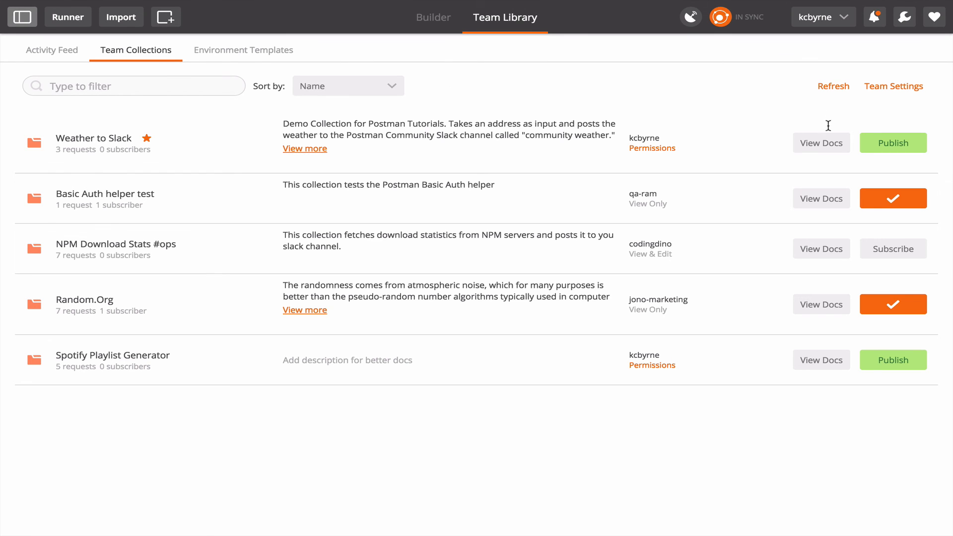
pyautogui.moveTo(815, 152)
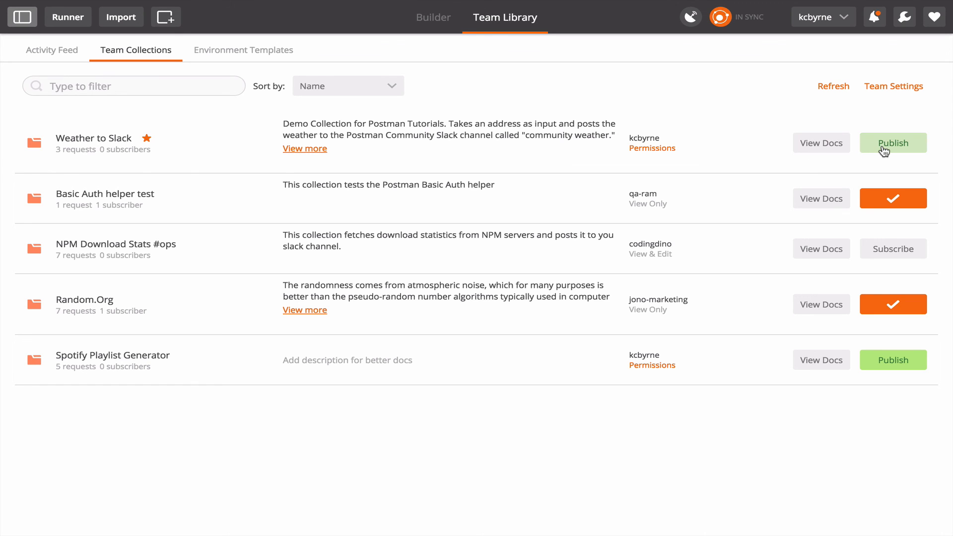
pyautogui.moveTo(648, 304)
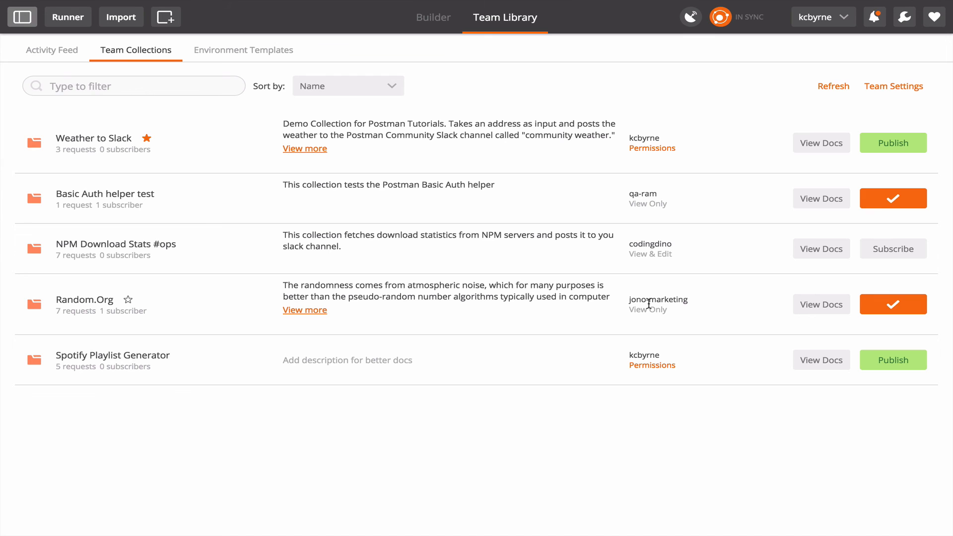
pyautogui.moveTo(743, 160)
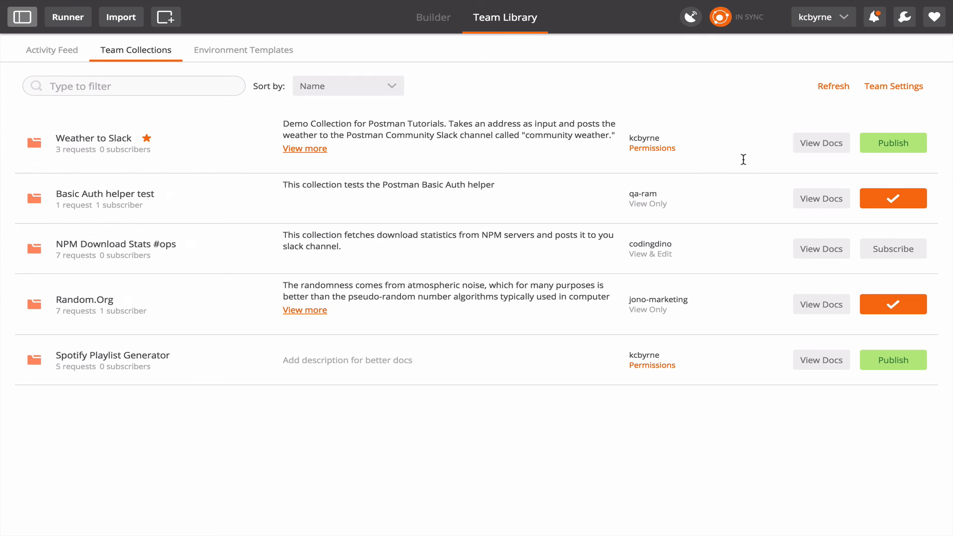
pyautogui.moveTo(822, 143)
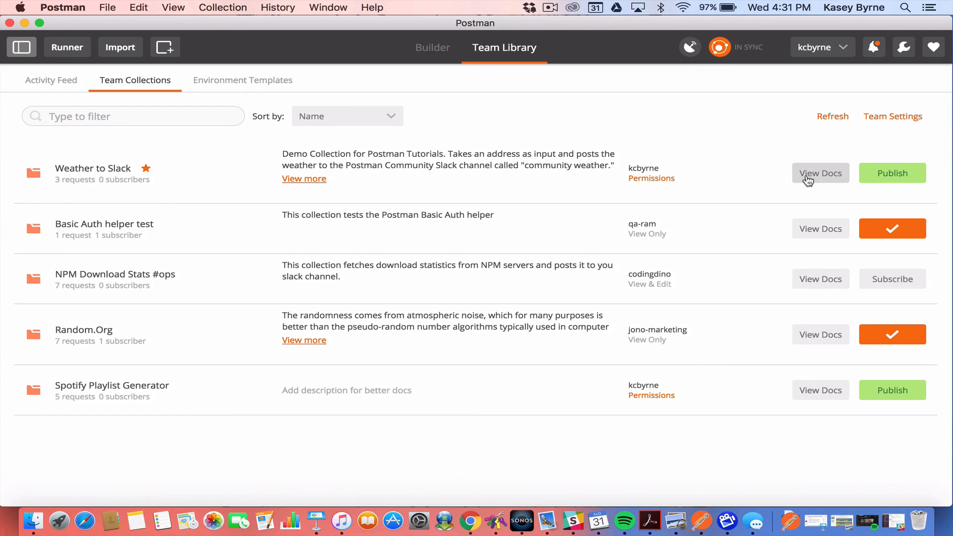
# View the Weather to Slack documentation in Postman Documenter from its Team Collections row.
pyautogui.click(820, 173)
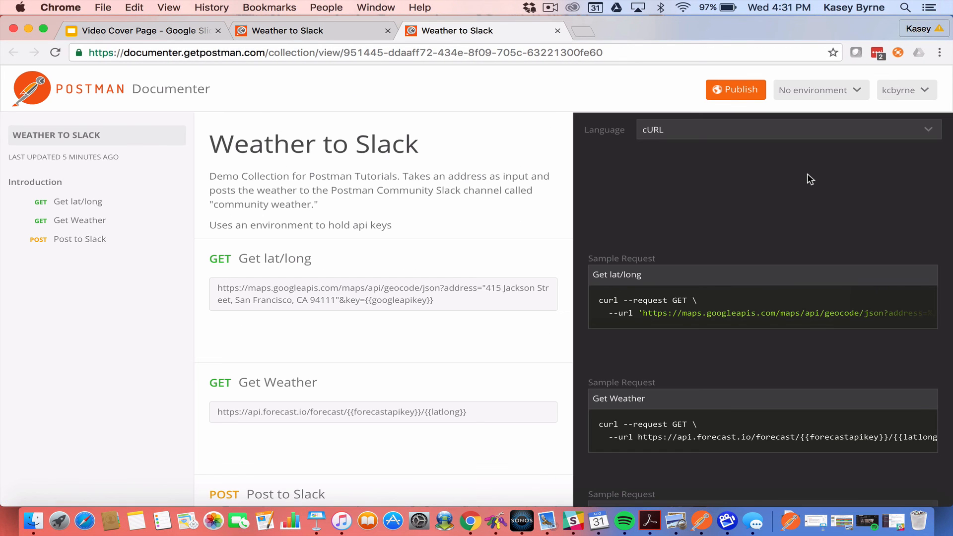
pyautogui.moveTo(527, 125)
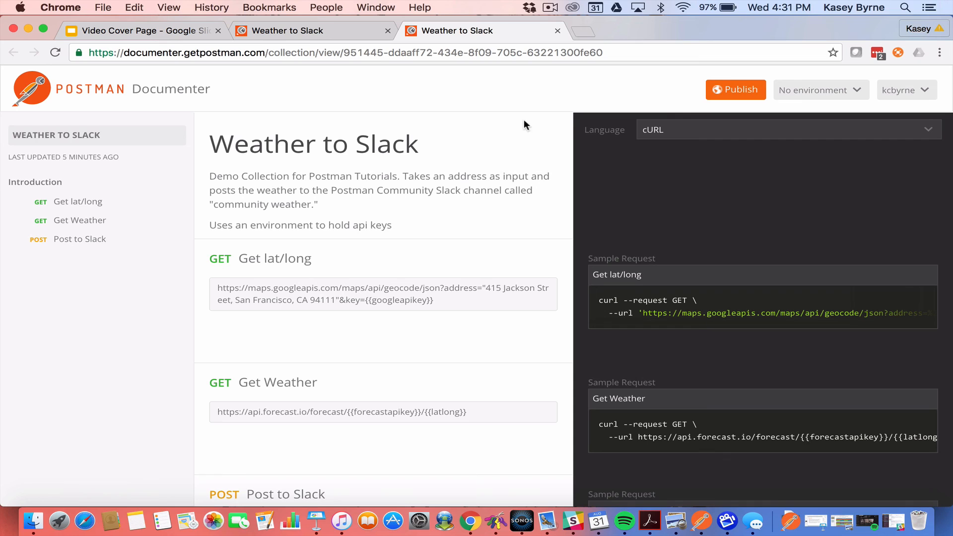
pyautogui.moveTo(156, 142)
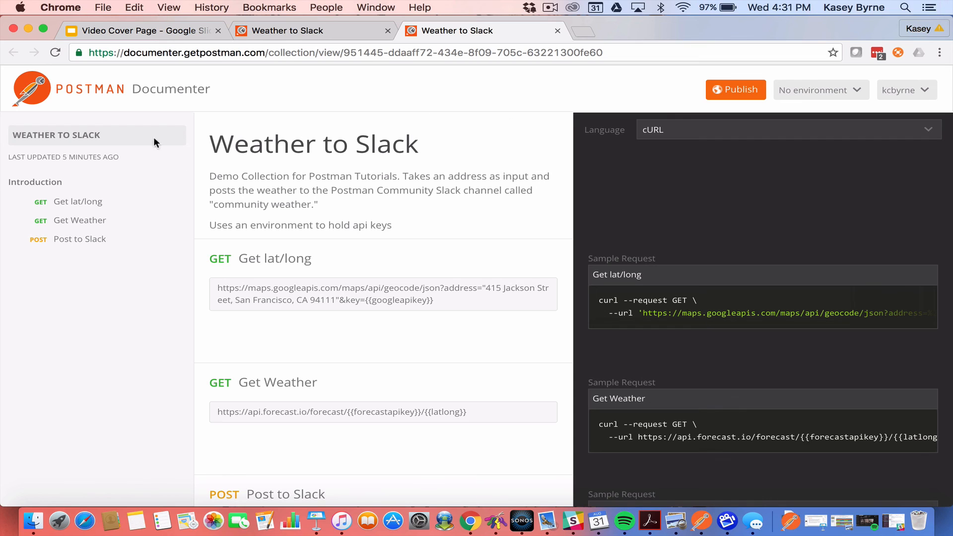
pyautogui.moveTo(111, 260)
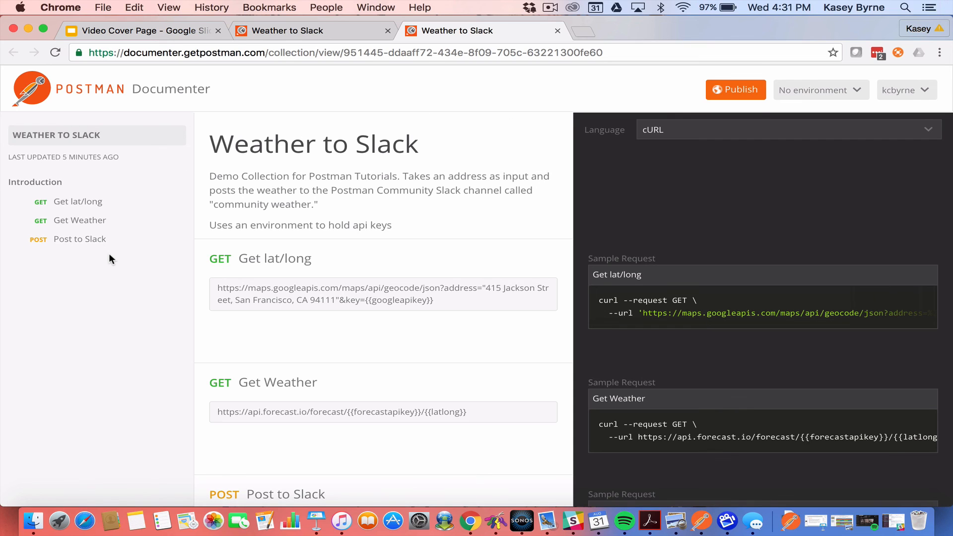
pyautogui.scroll(-3)
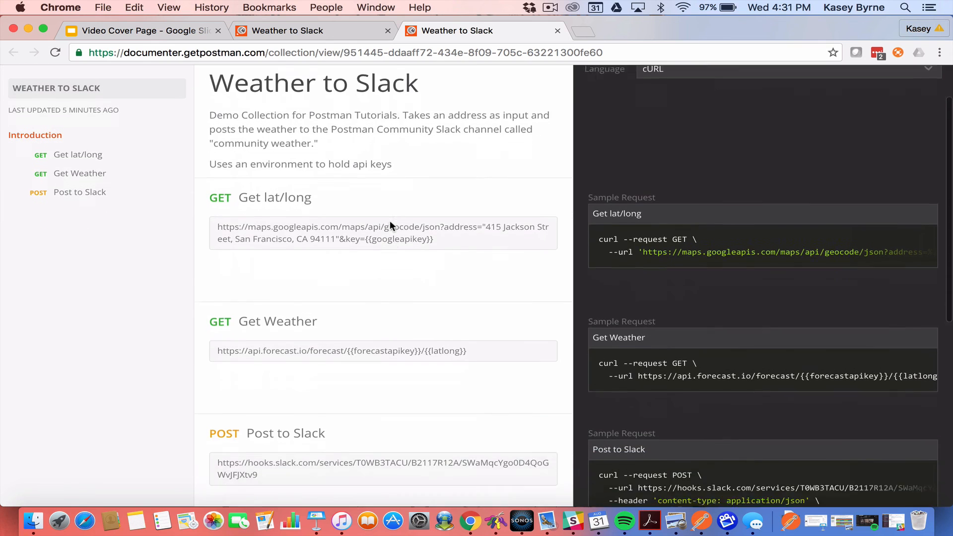
pyautogui.scroll(-3)
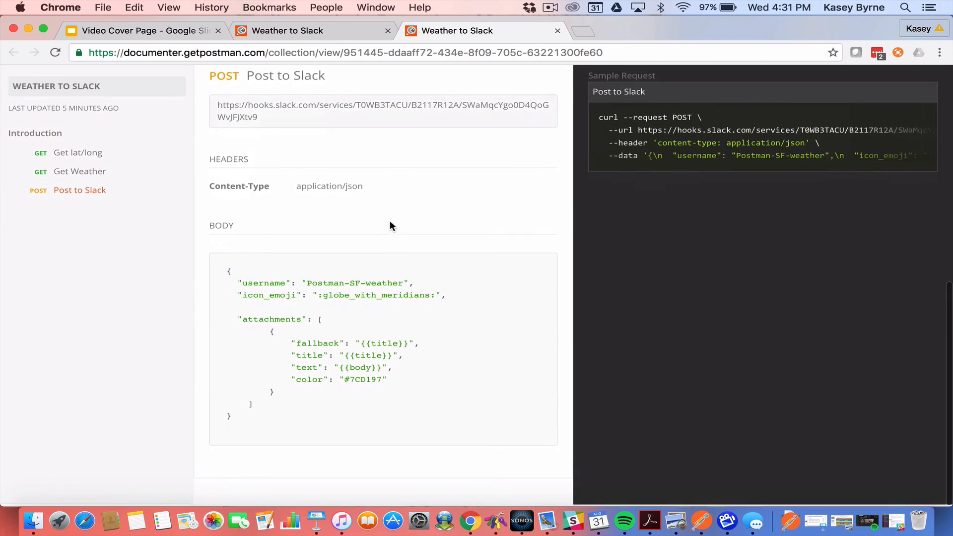
pyautogui.scroll(3)
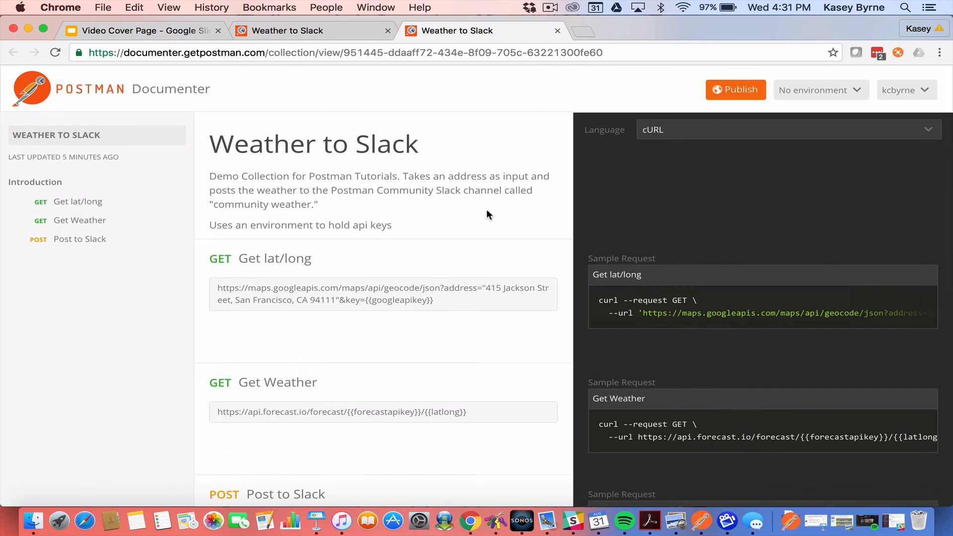
pyautogui.moveTo(700, 185)
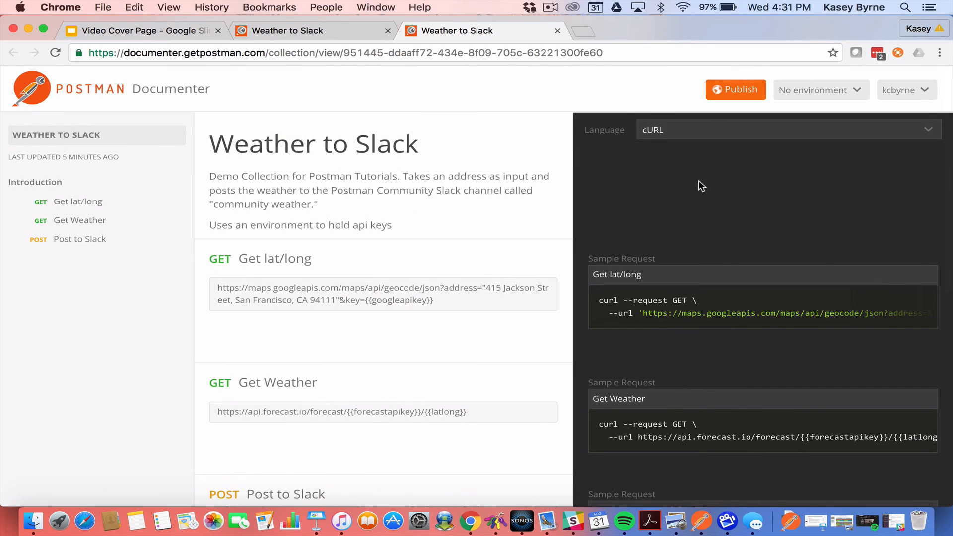
pyautogui.moveTo(927, 134)
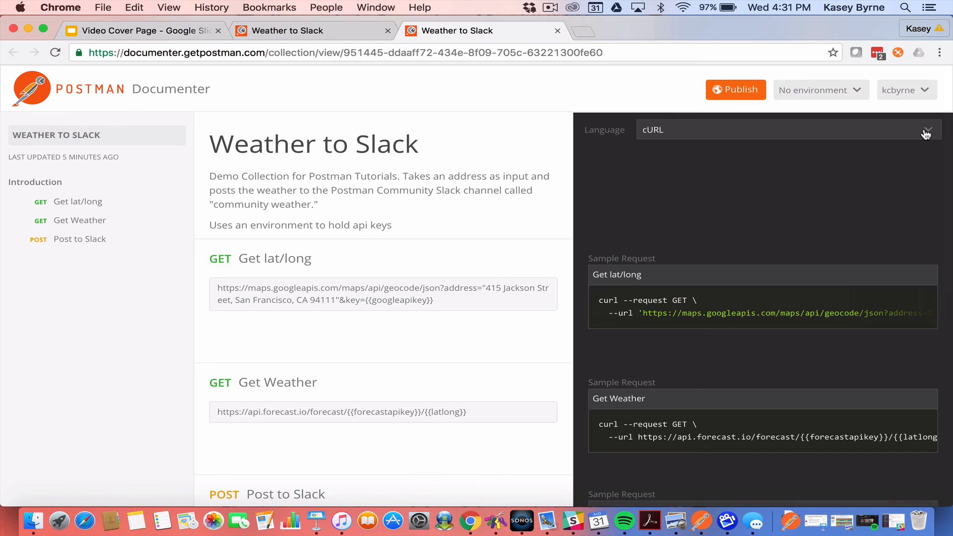
pyautogui.scroll(-3)
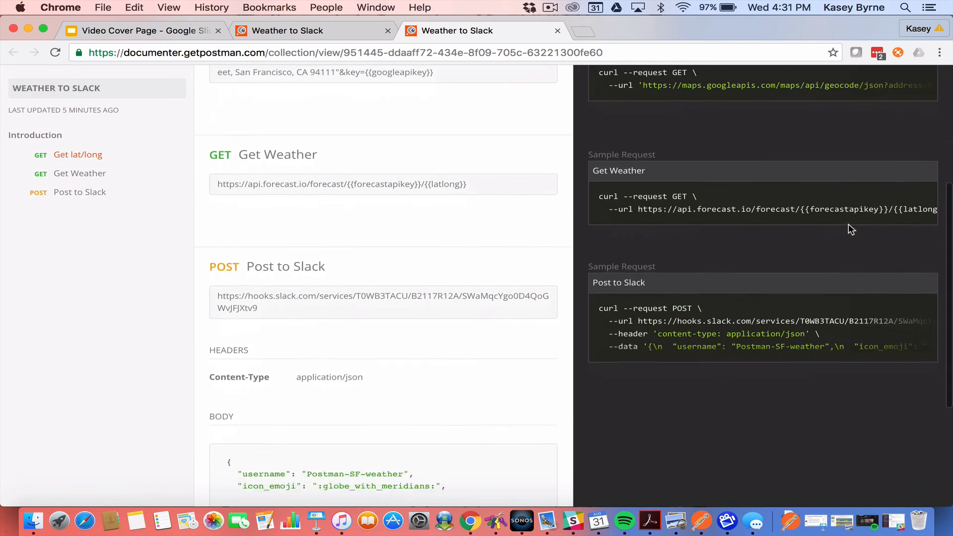
pyautogui.scroll(3)
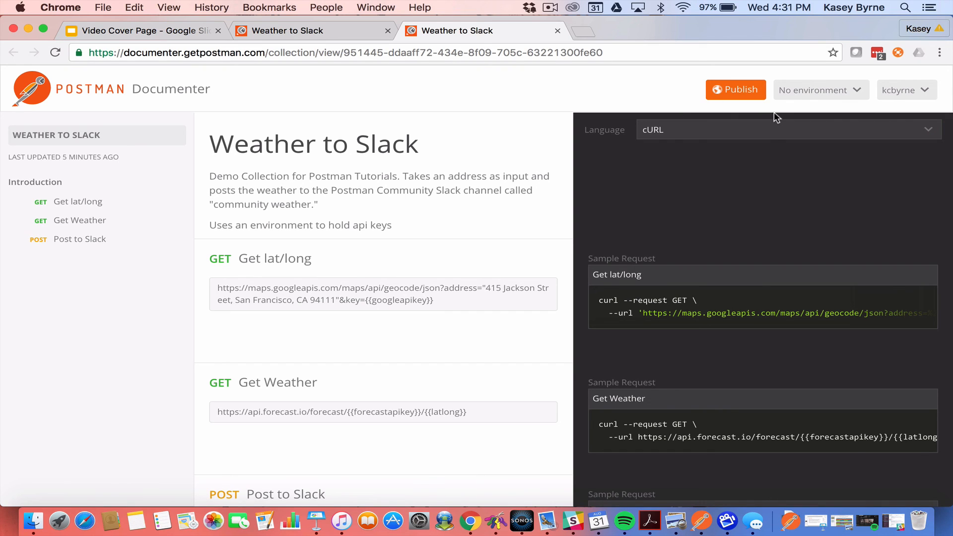
pyautogui.moveTo(745, 98)
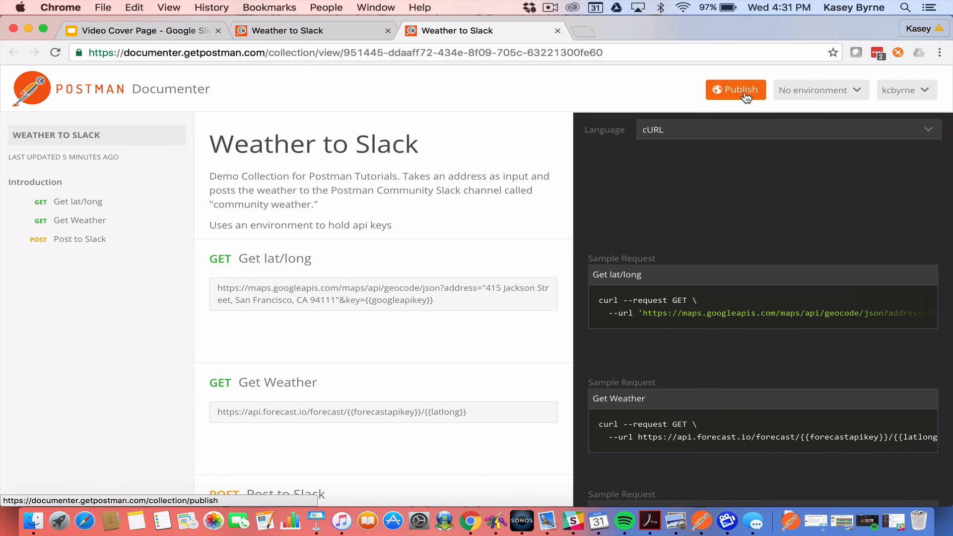
pyautogui.moveTo(699, 94)
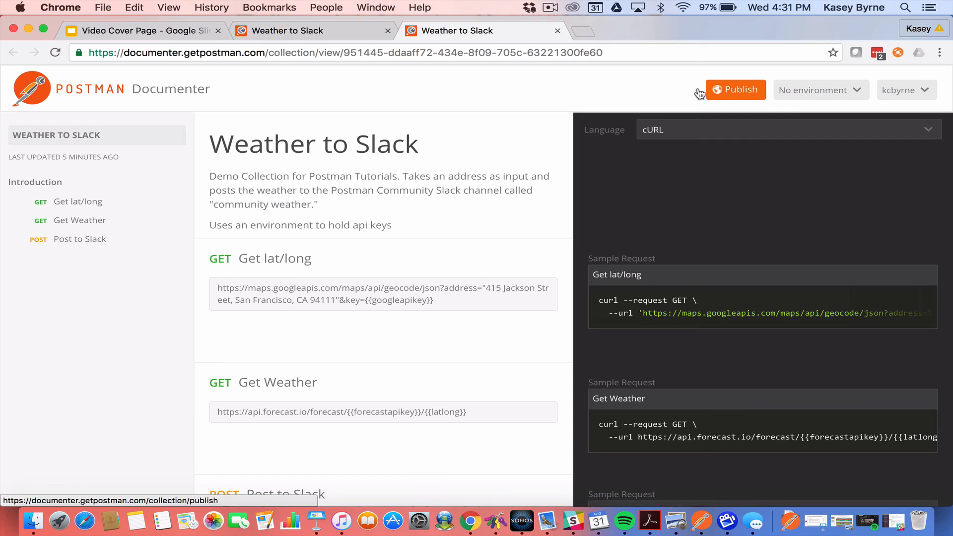
pyautogui.moveTo(503, 351)
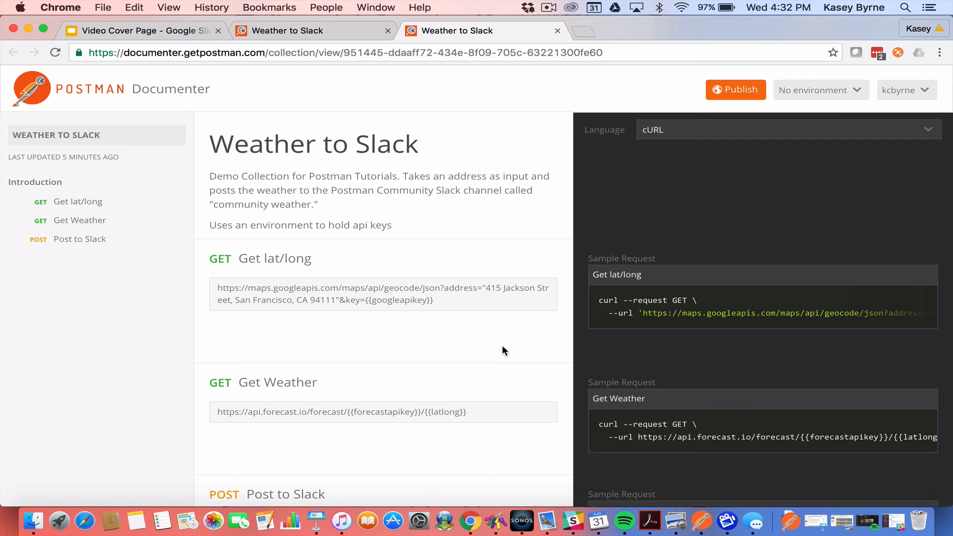
pyautogui.moveTo(632, 315)
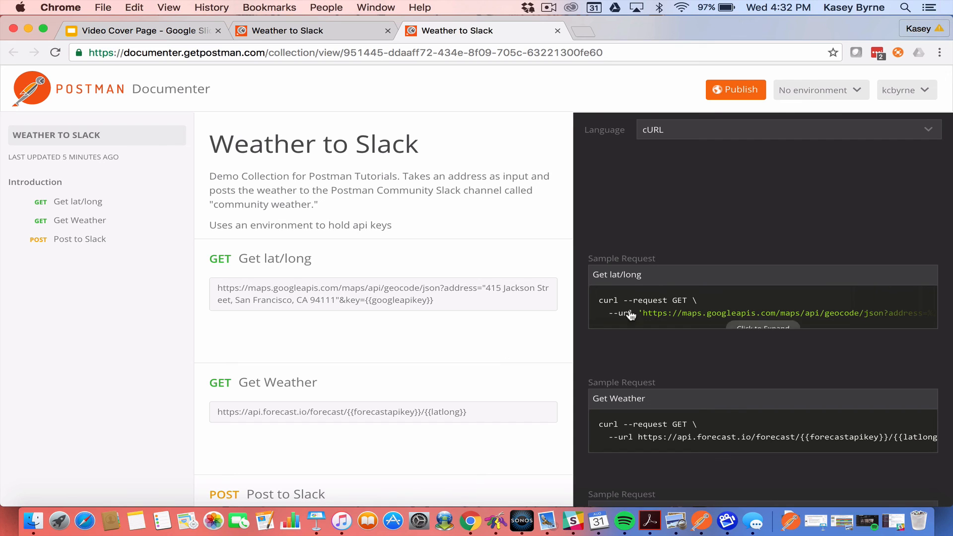
pyautogui.moveTo(736, 89)
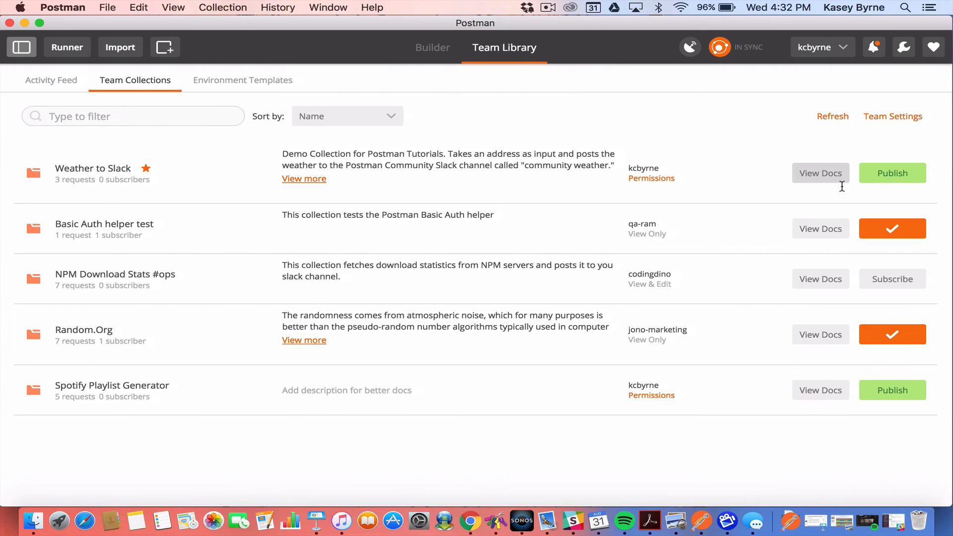
pyautogui.moveTo(897, 180)
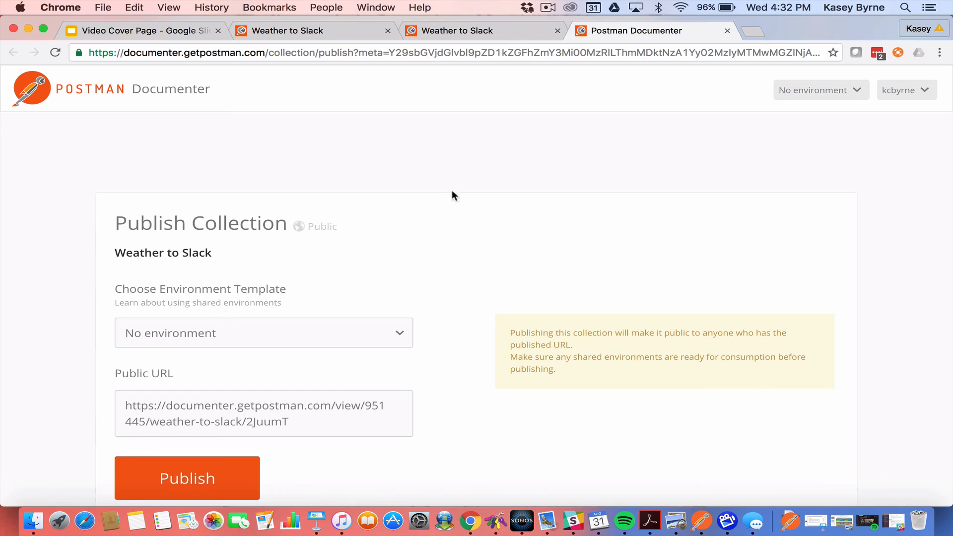
pyautogui.moveTo(374, 265)
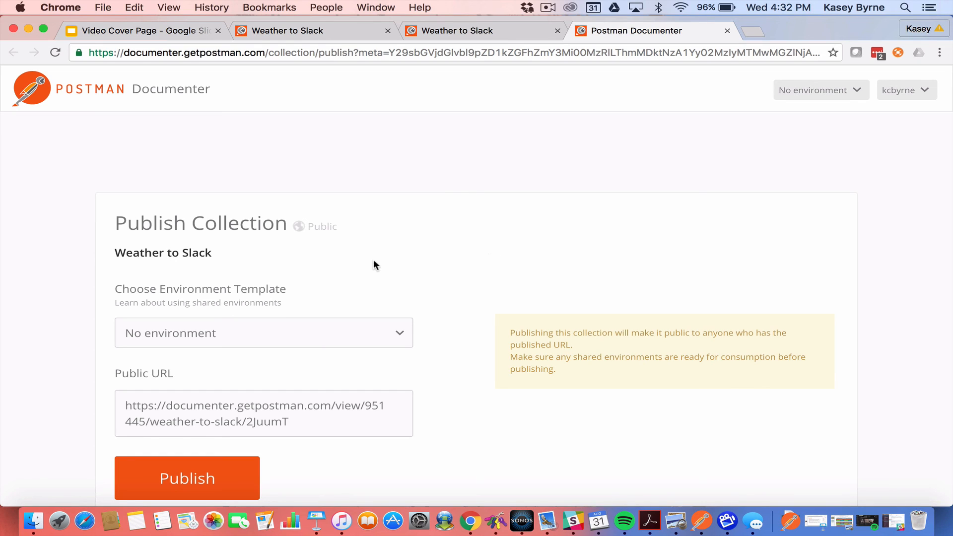
pyautogui.moveTo(404, 334)
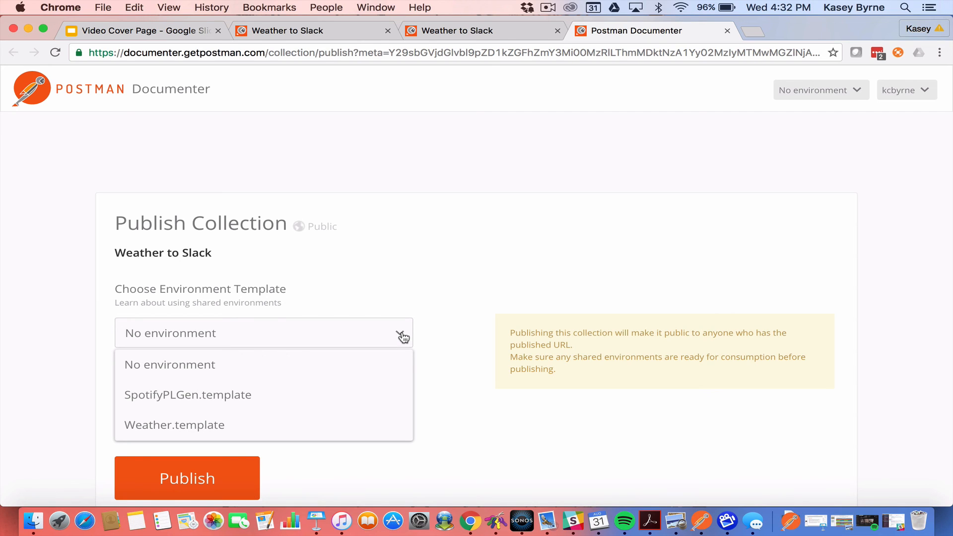
# Publish Weather to Slack publicly, keeping No environment selected.
pyautogui.click(170, 364)
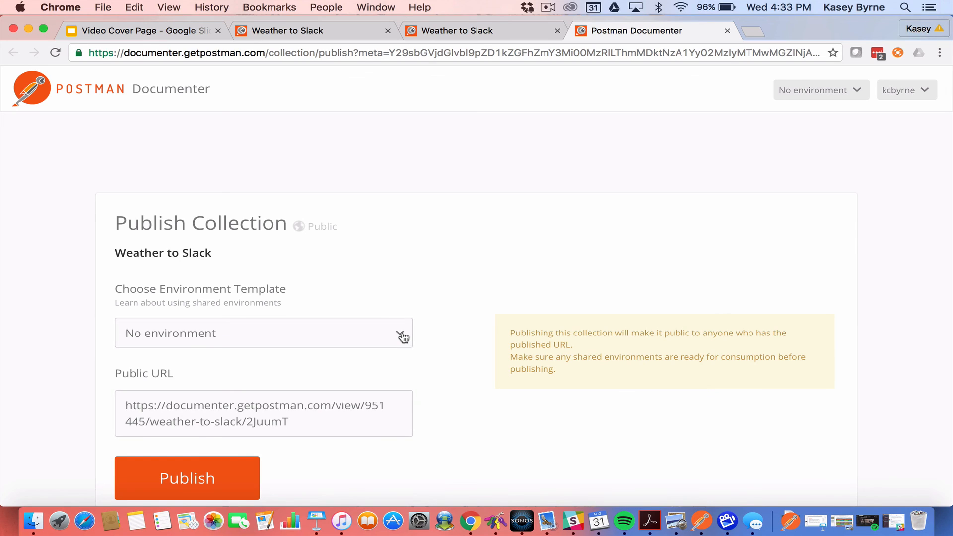
pyautogui.moveTo(379, 403)
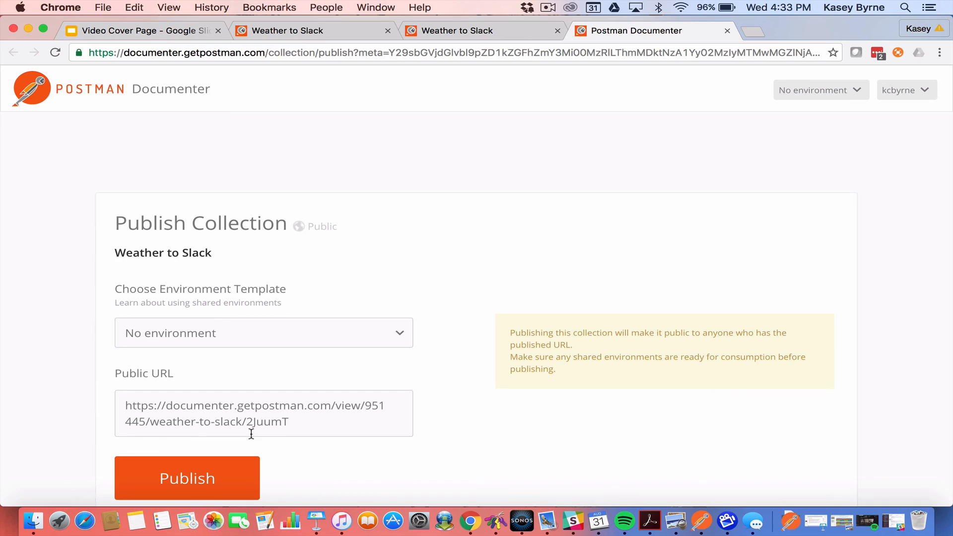
pyautogui.moveTo(541, 352)
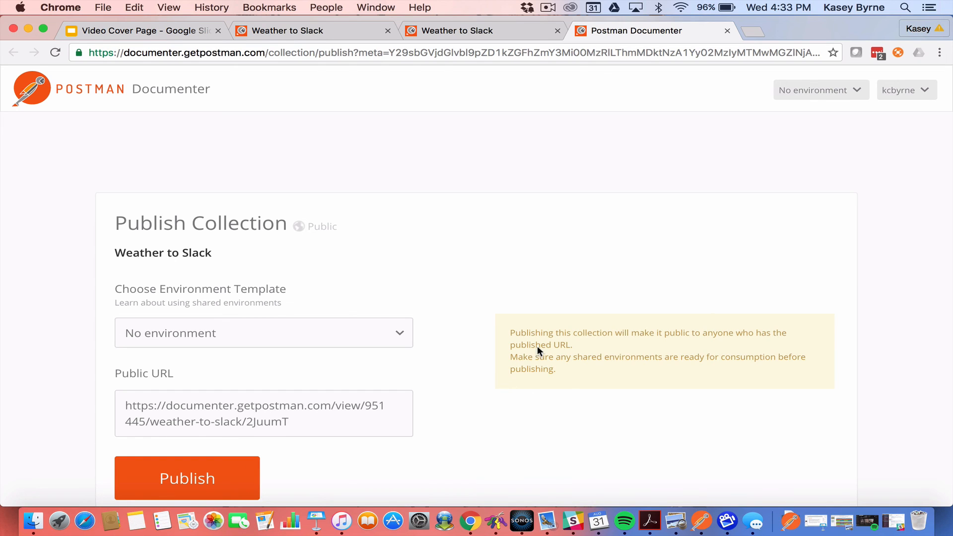
pyautogui.moveTo(608, 346)
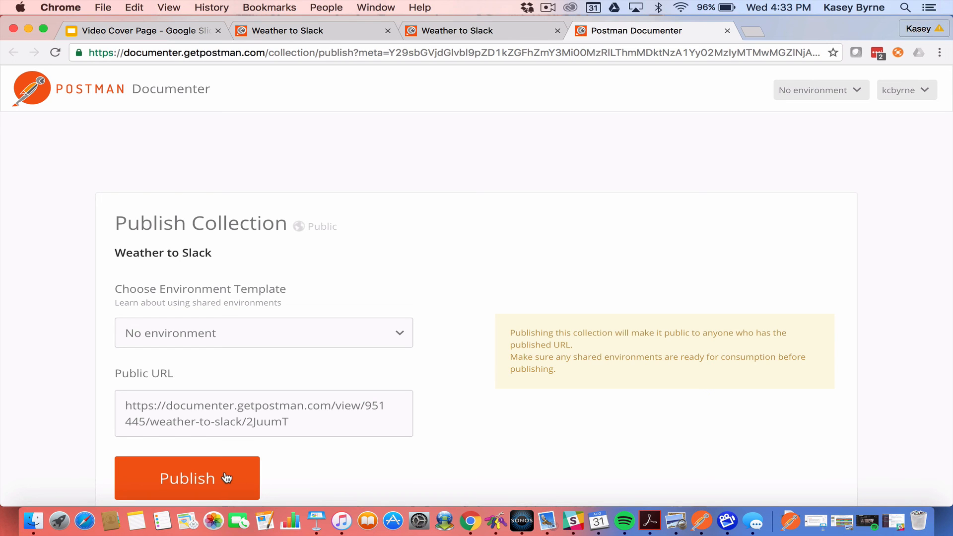
pyautogui.click(187, 478)
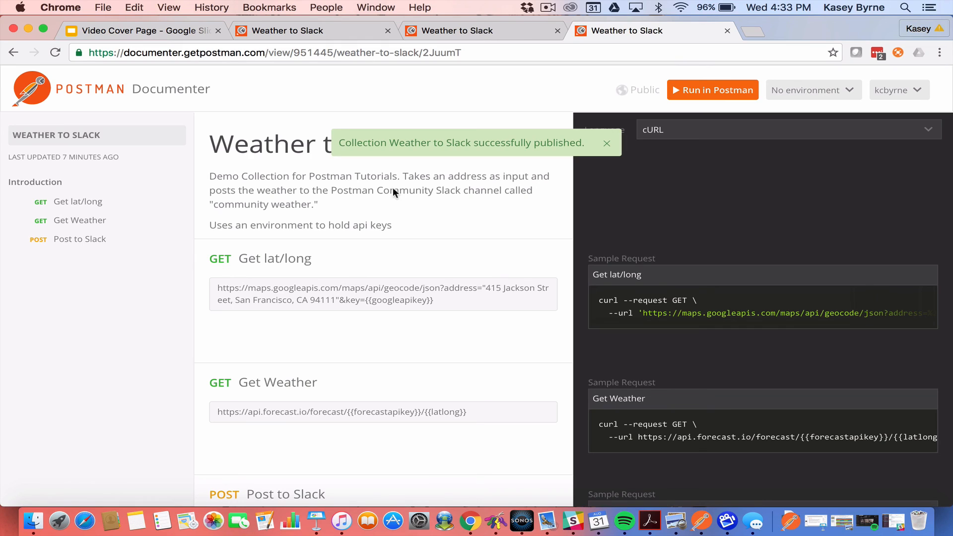
pyautogui.moveTo(516, 159)
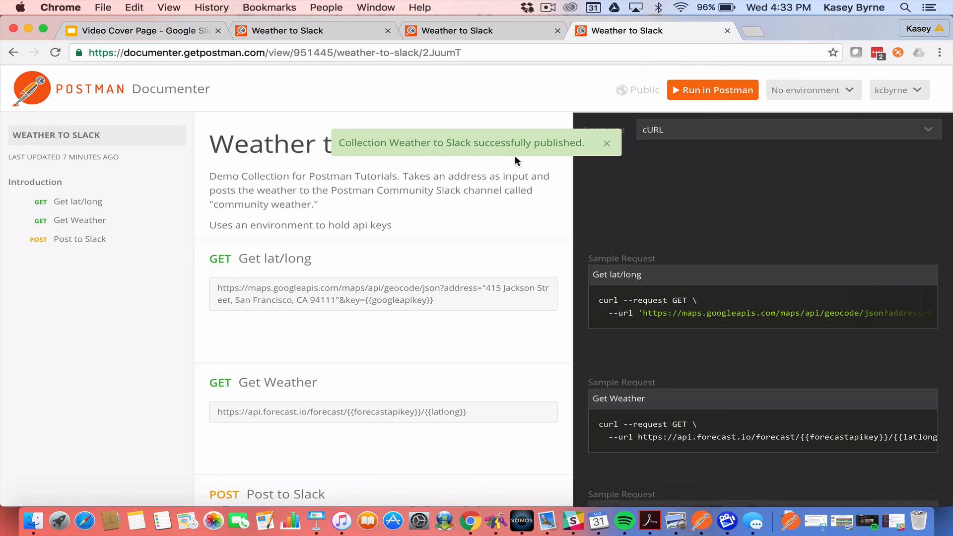
# Dismiss the success notice, skim the public docs page, and return to the Team Library.
pyautogui.click(606, 143)
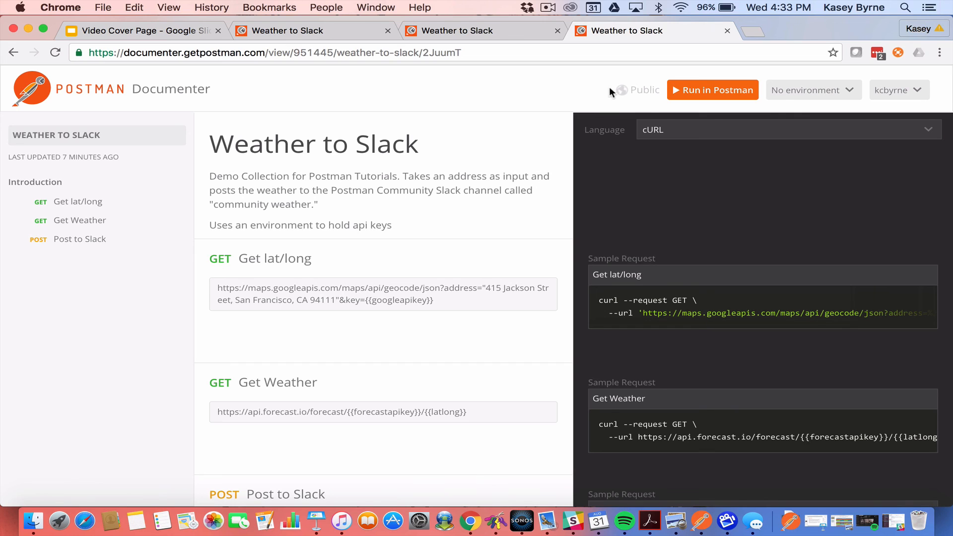
pyautogui.moveTo(375, 111)
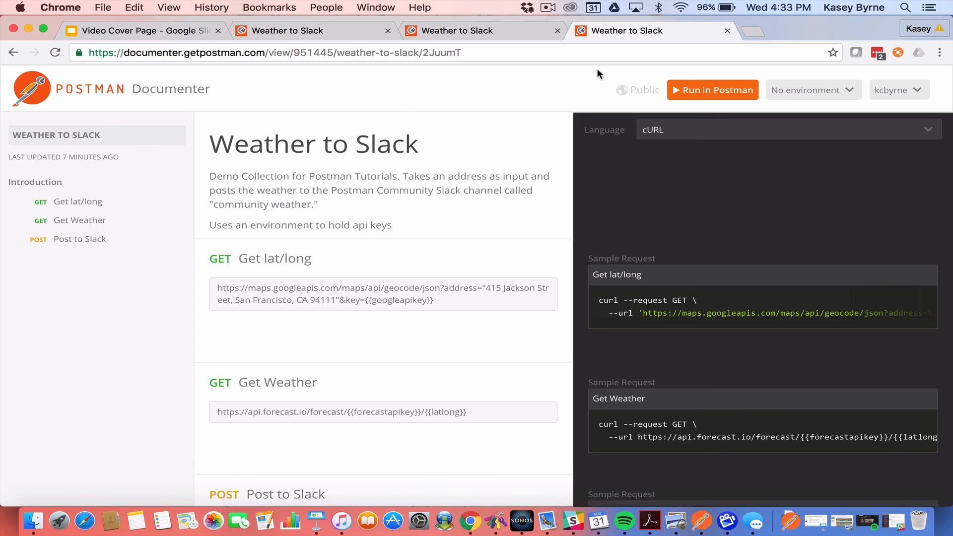
pyautogui.moveTo(592, 246)
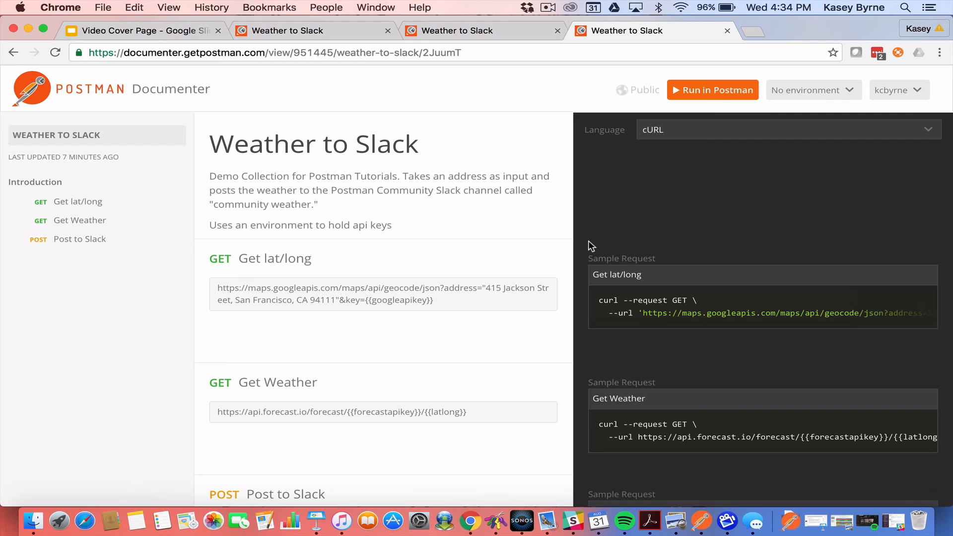
pyautogui.scroll(-3)
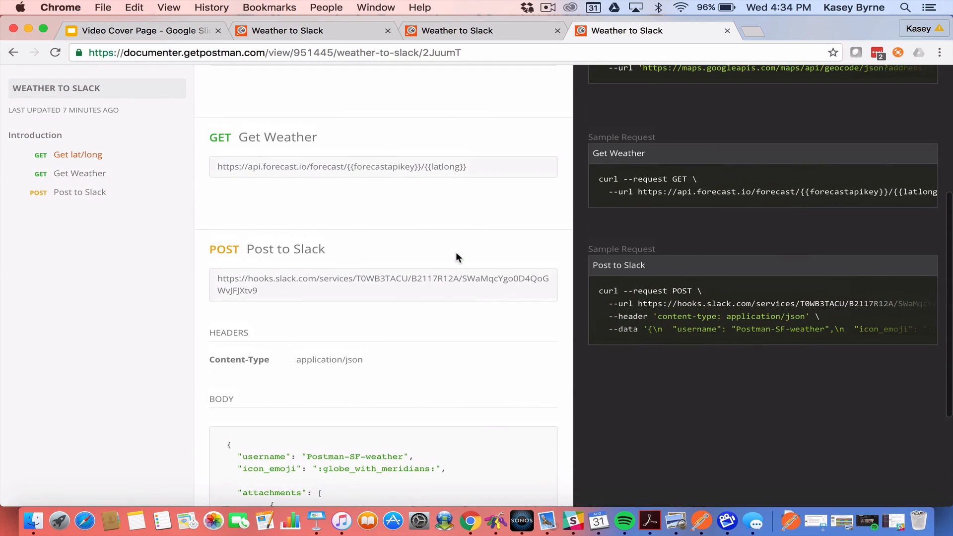
pyautogui.scroll(3)
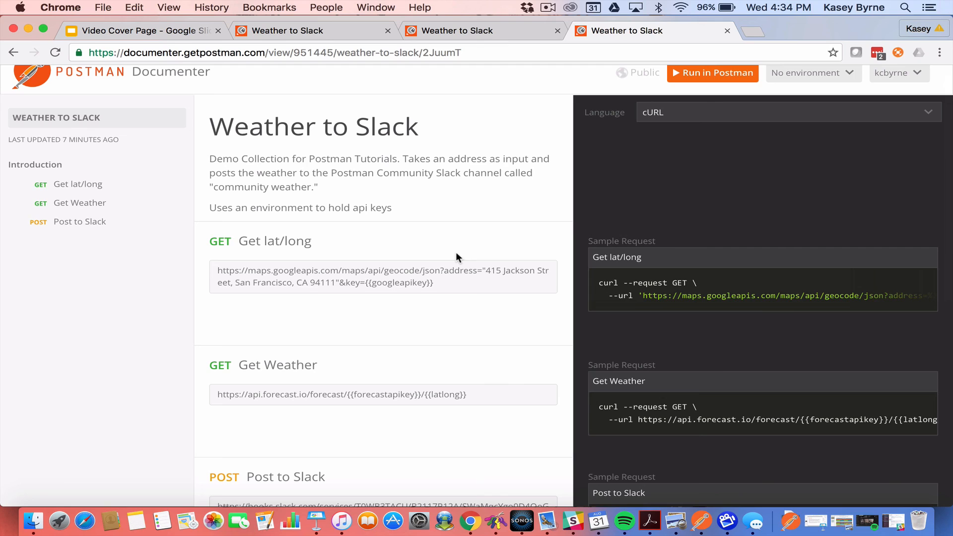
pyautogui.click(495, 521)
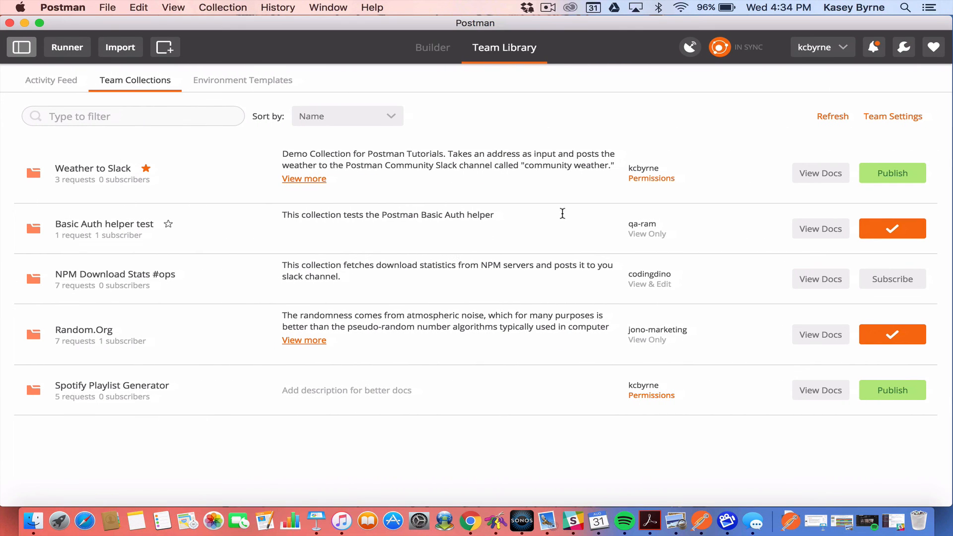
pyautogui.moveTo(821, 173)
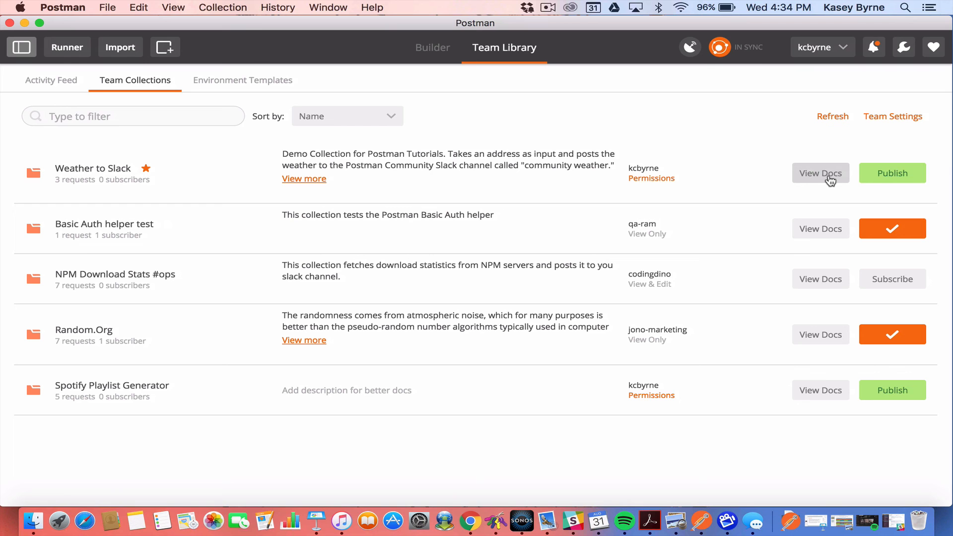
# View the Weather to Slack docs and reveal the Published dropdown options.
pyautogui.click(820, 173)
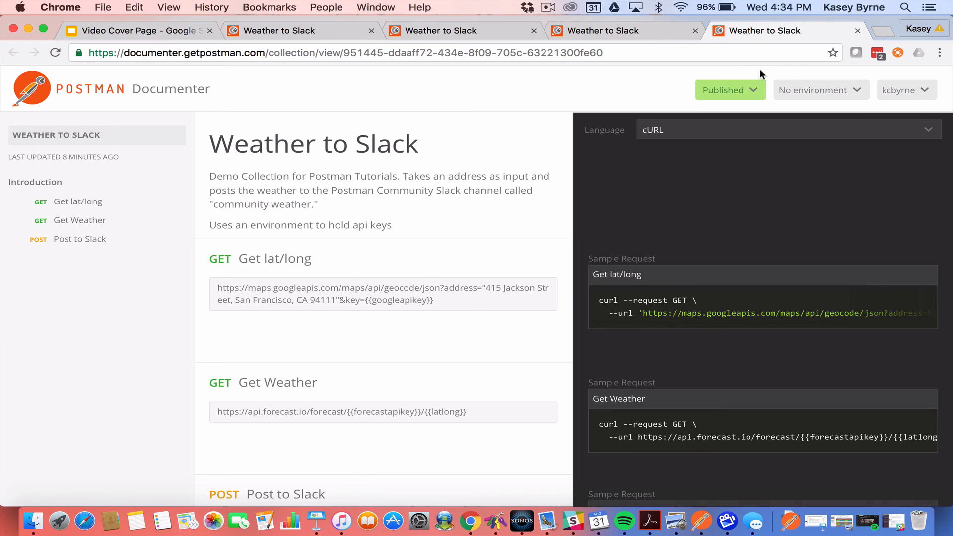
pyautogui.moveTo(768, 66)
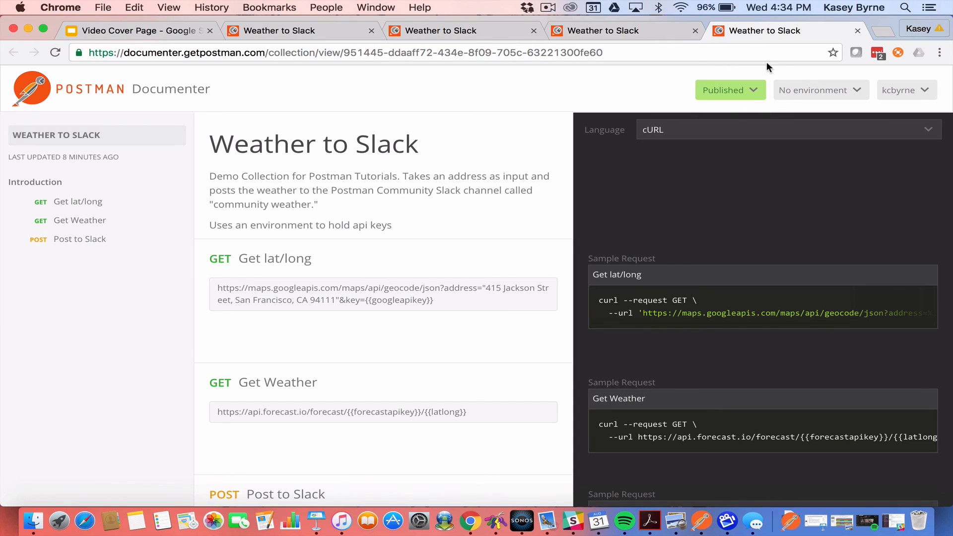
pyautogui.moveTo(427, 106)
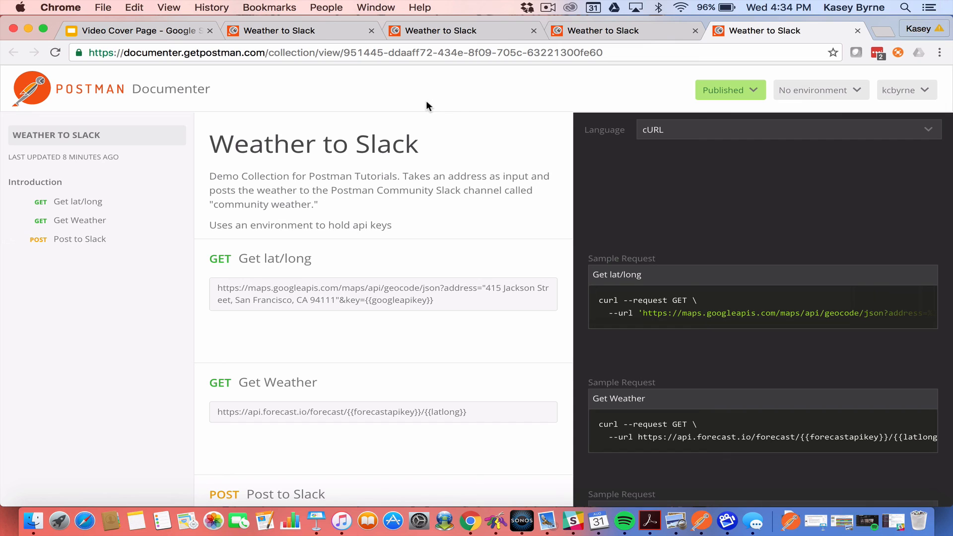
pyautogui.moveTo(756, 90)
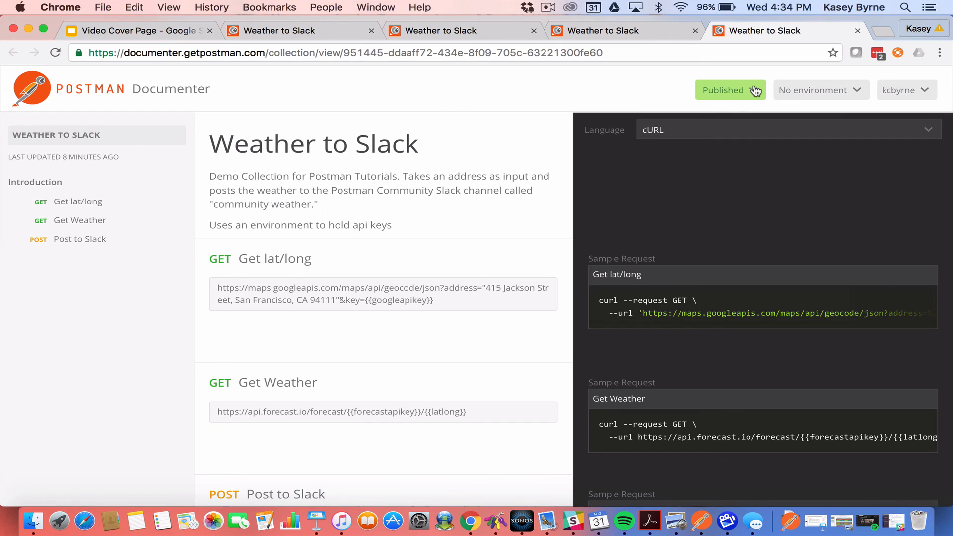
pyautogui.click(730, 91)
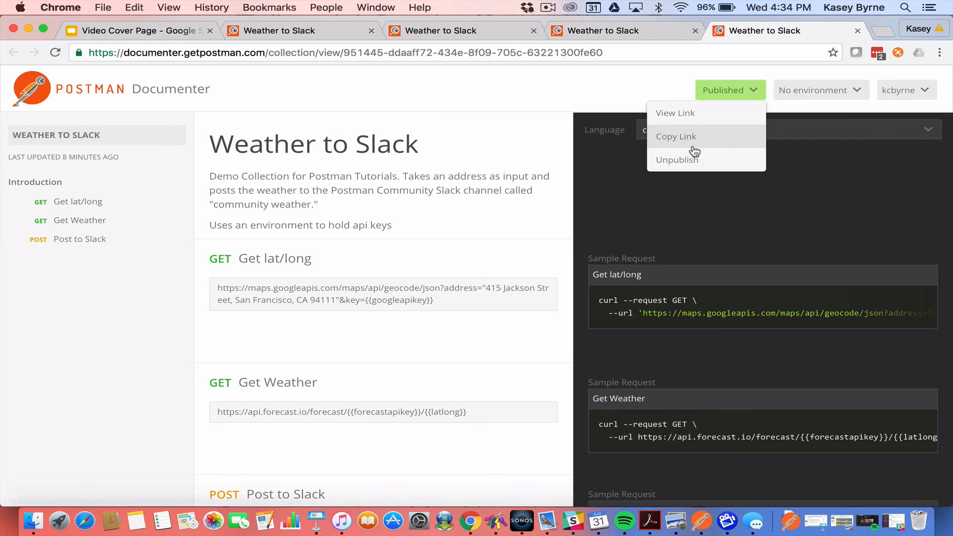
pyautogui.moveTo(676, 159)
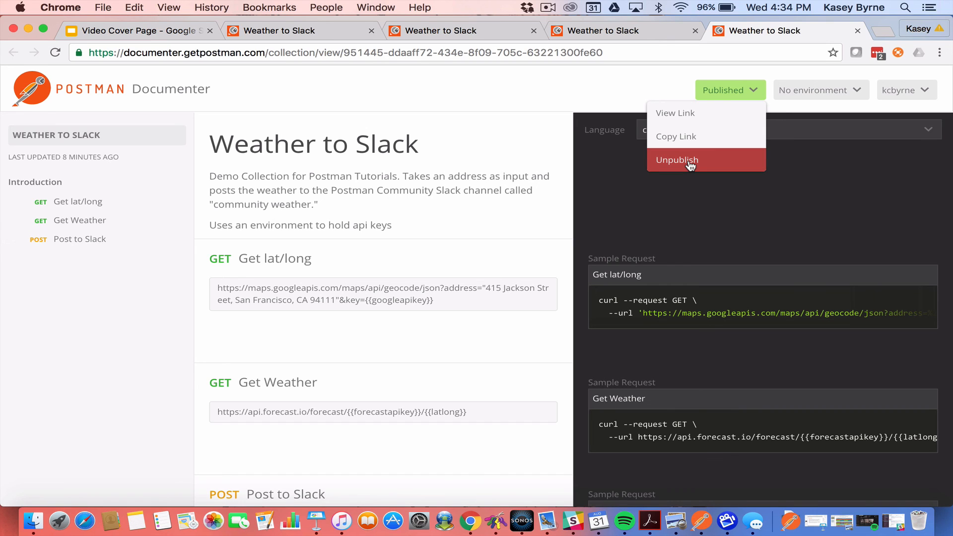
# Unpublish Weather to Slack, then from Builder bring up its Share Collection dialog.
pyautogui.click(677, 160)
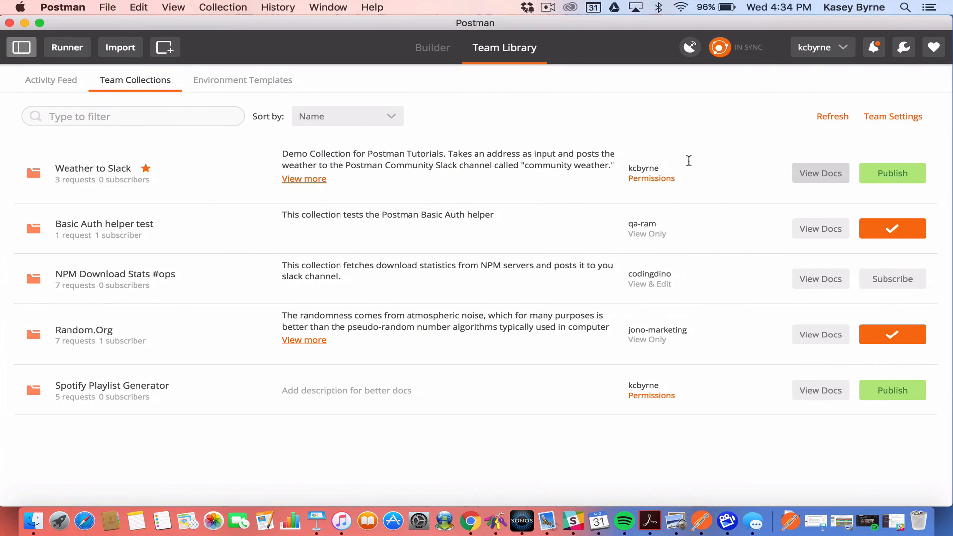
pyautogui.moveTo(602, 144)
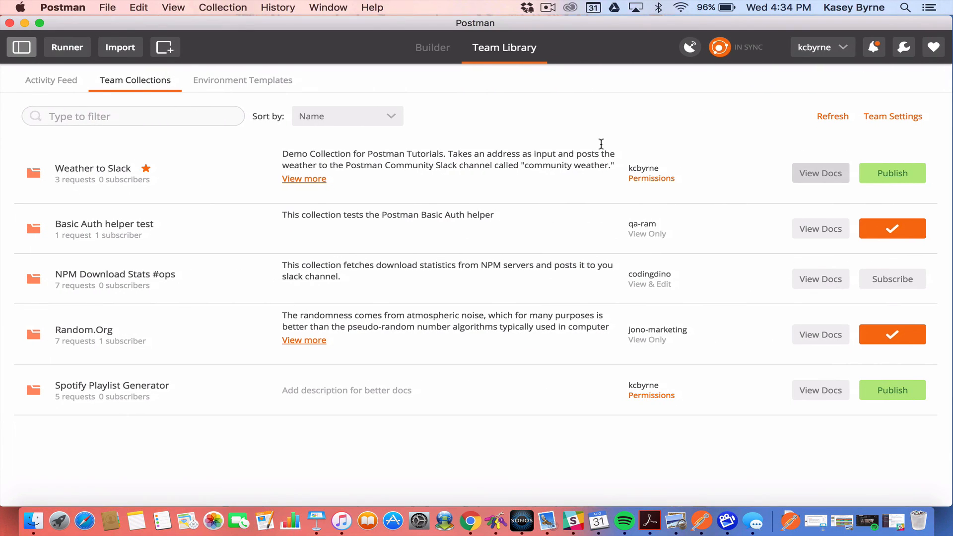
pyautogui.moveTo(437, 63)
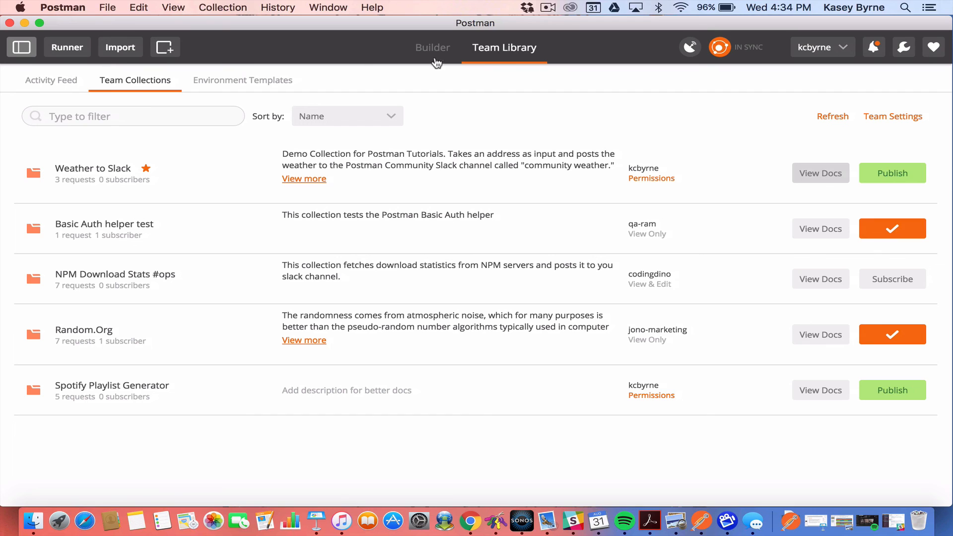
pyautogui.moveTo(506, 194)
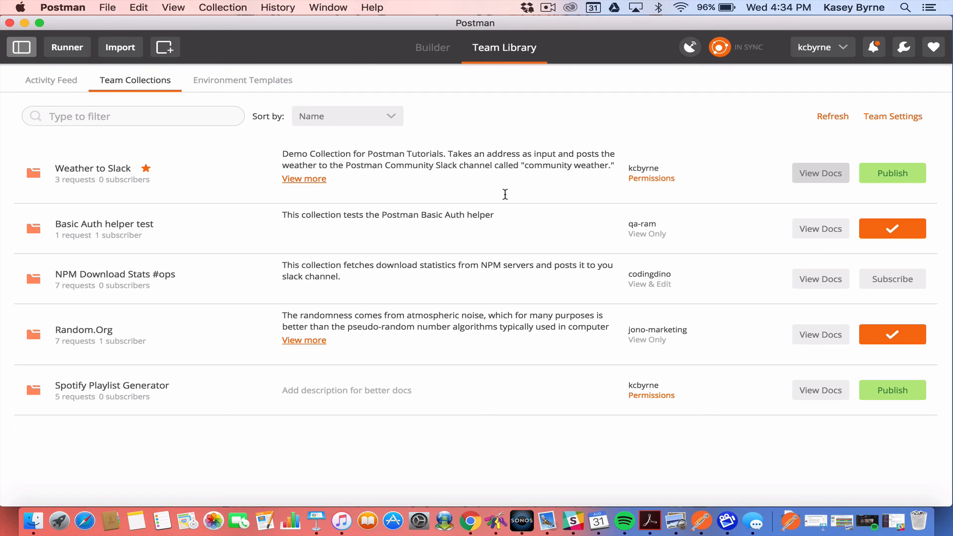
pyautogui.moveTo(497, 146)
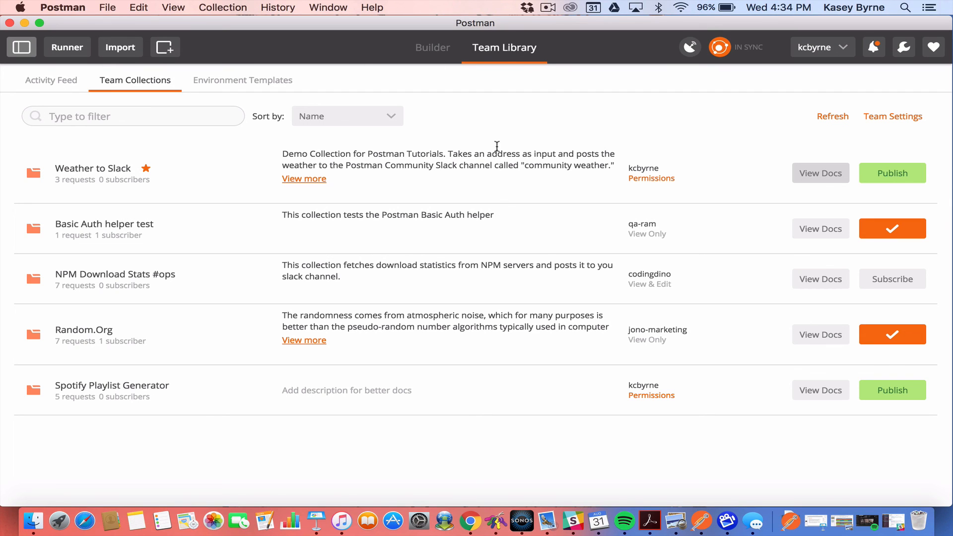
pyautogui.moveTo(526, 120)
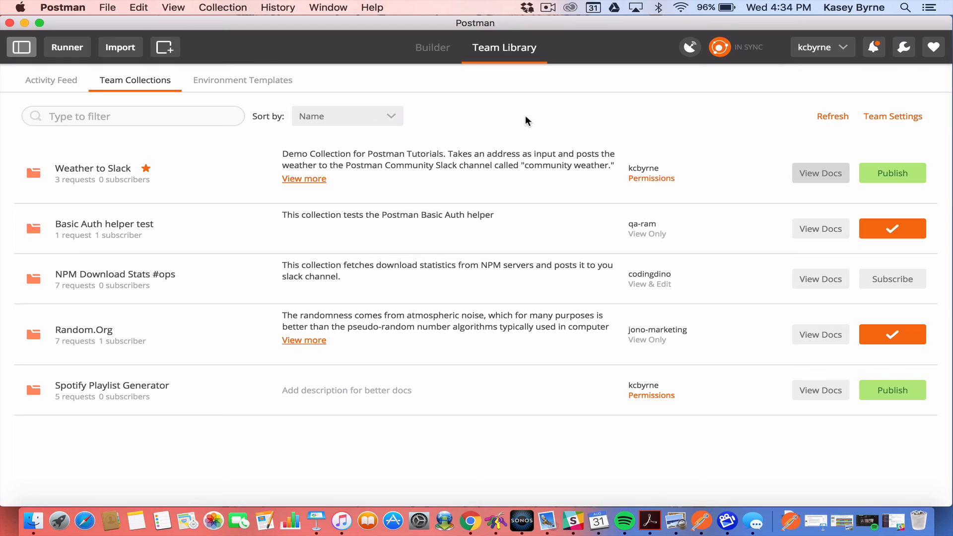
pyautogui.moveTo(493, 109)
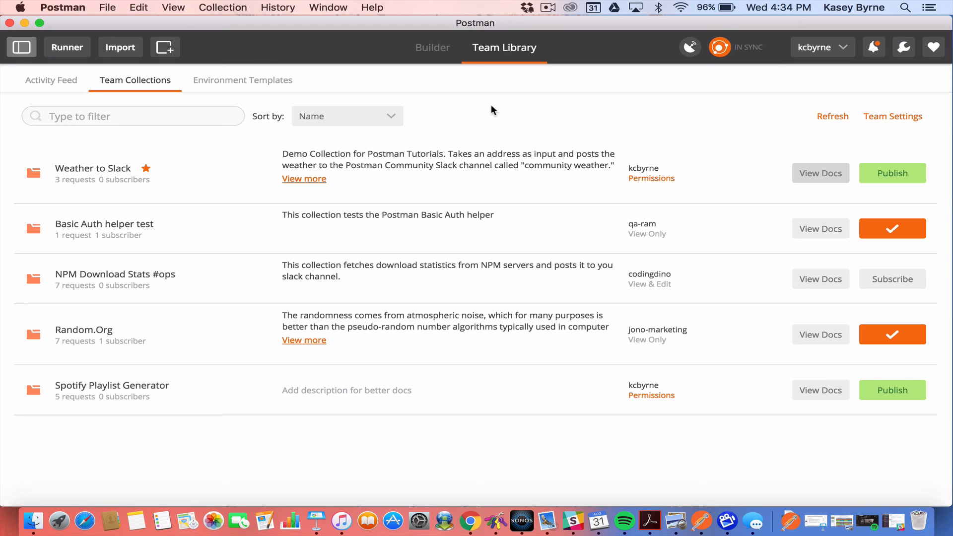
pyautogui.click(433, 48)
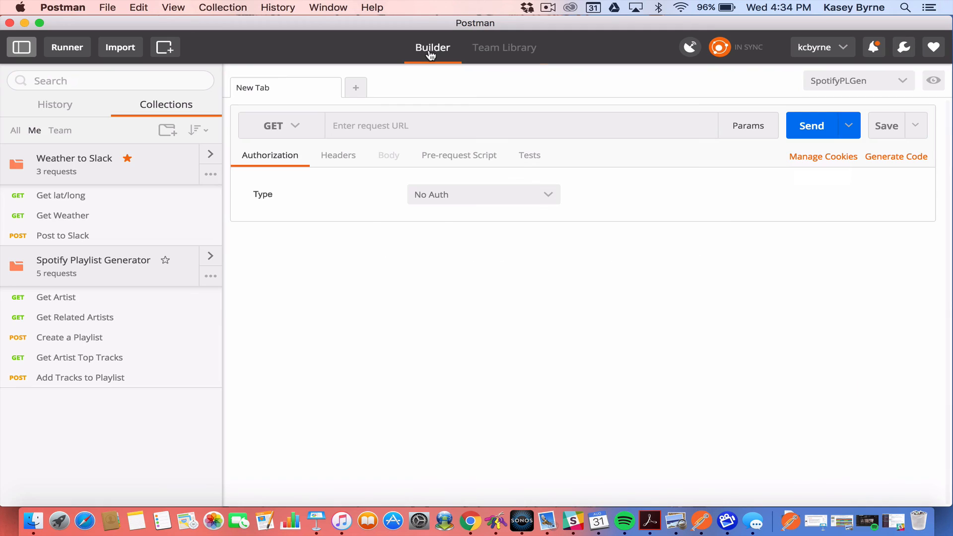
pyautogui.moveTo(210, 180)
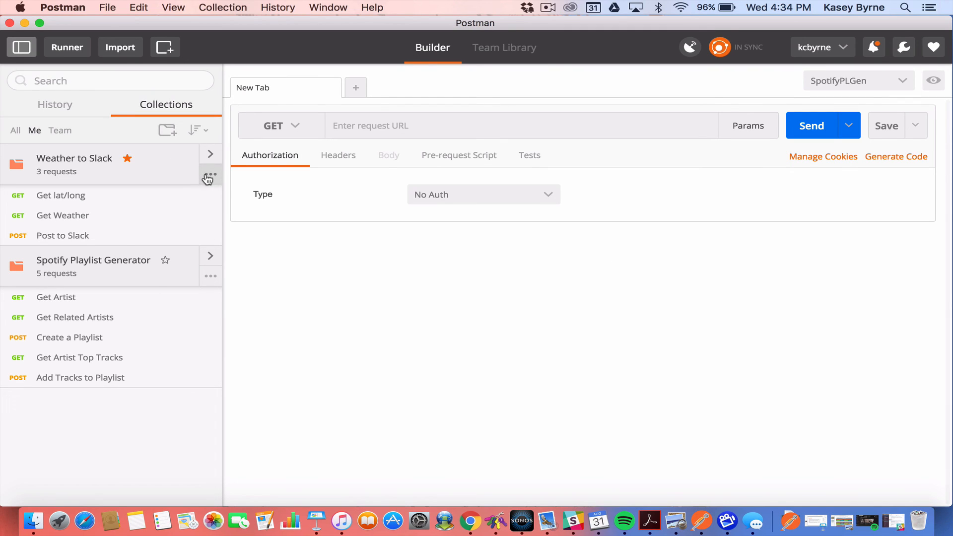
pyautogui.click(211, 177)
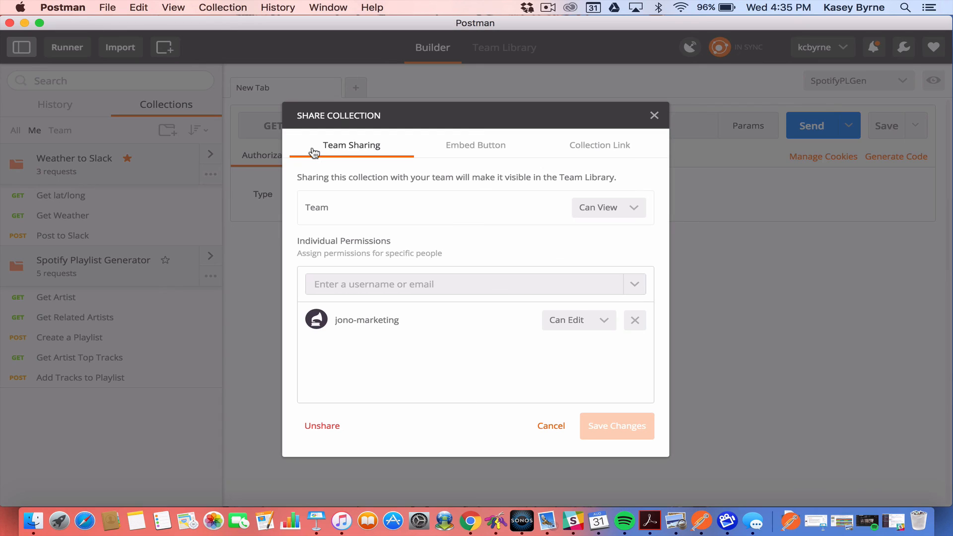
pyautogui.moveTo(352, 151)
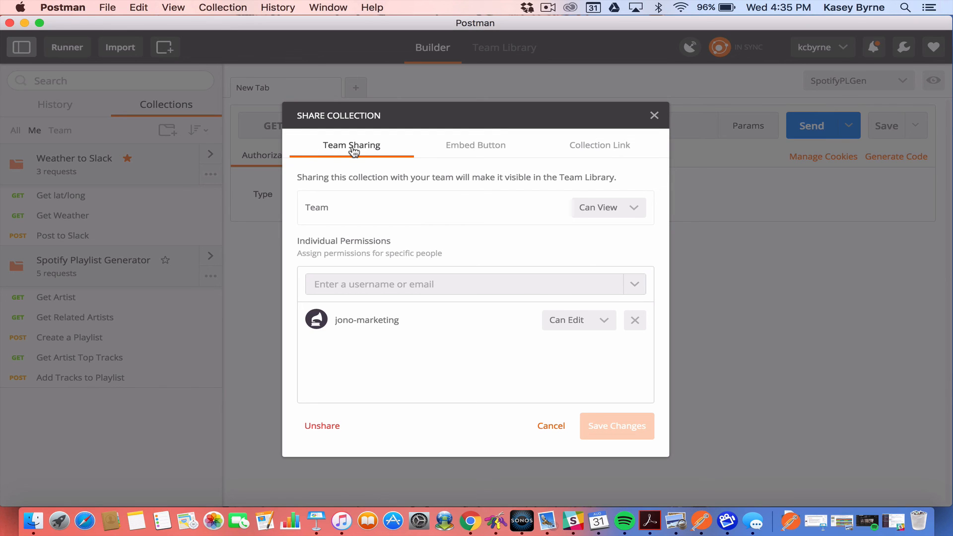